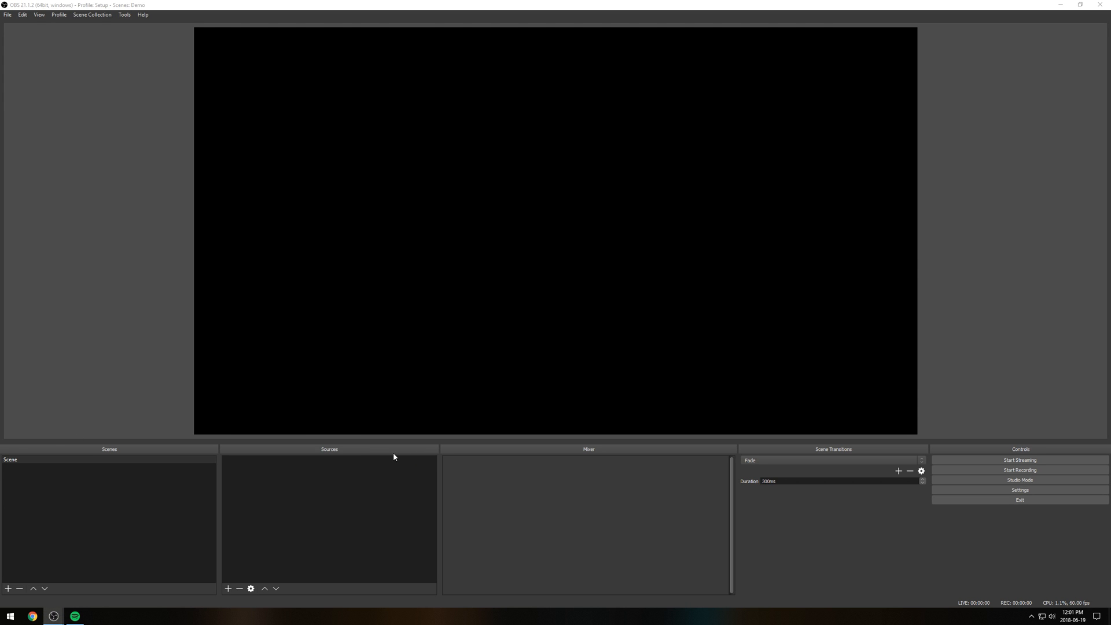
mouse_move(68, 89)
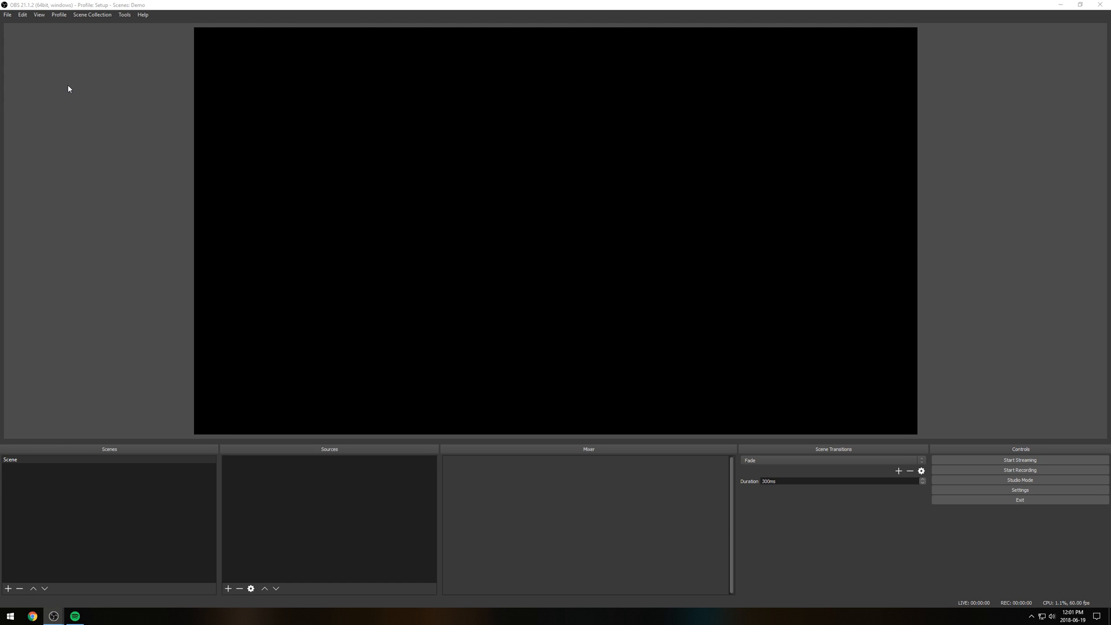
mouse_move(33, 59)
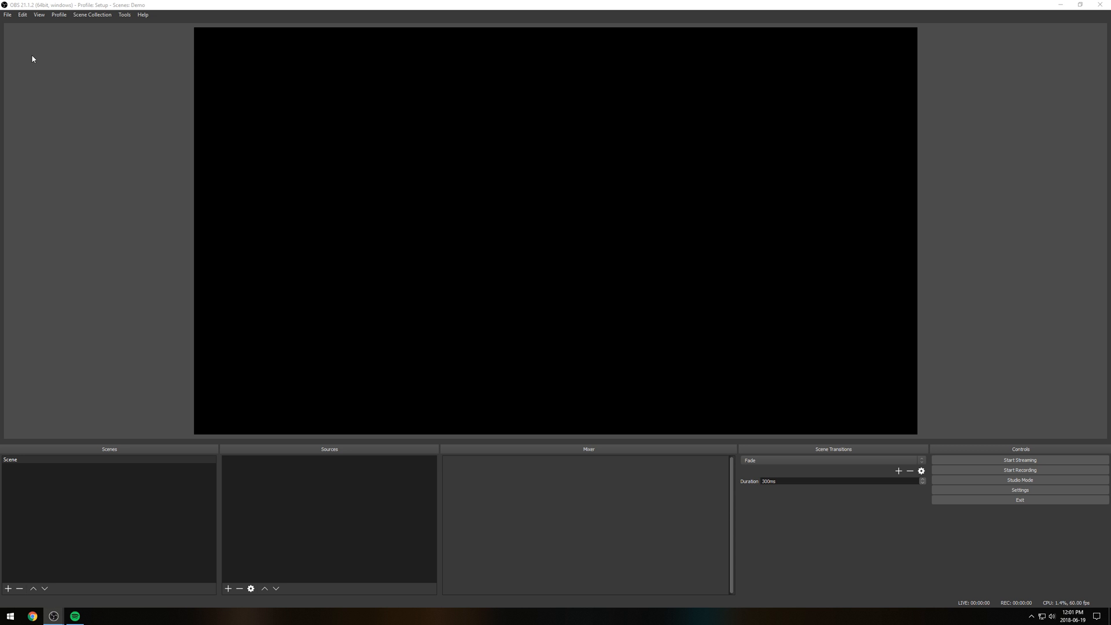
mouse_move(151, 369)
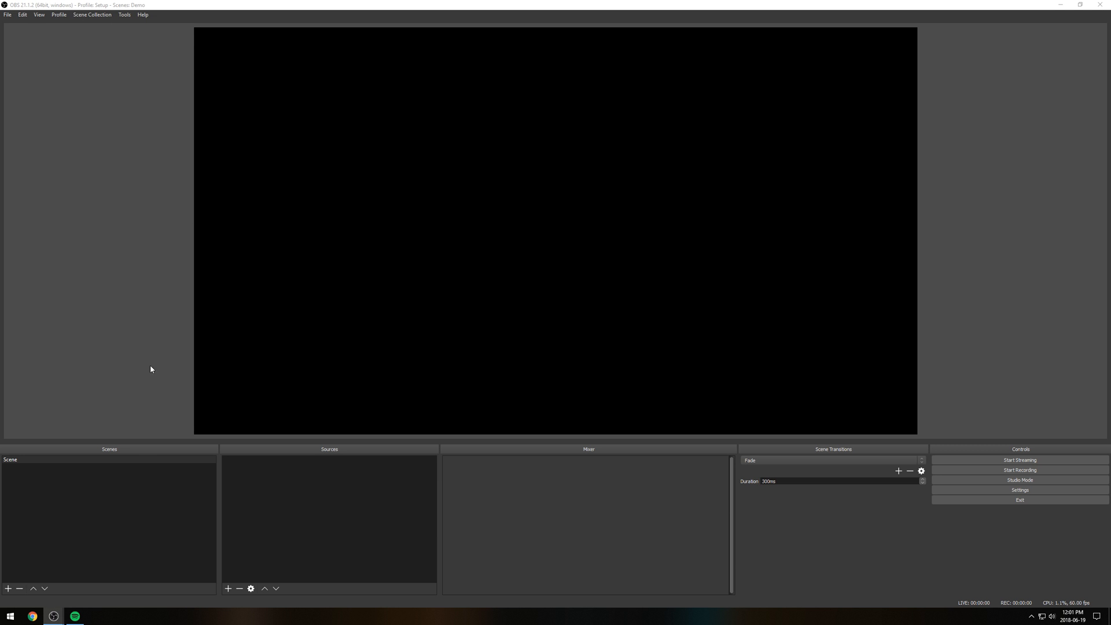
mouse_move(265, 477)
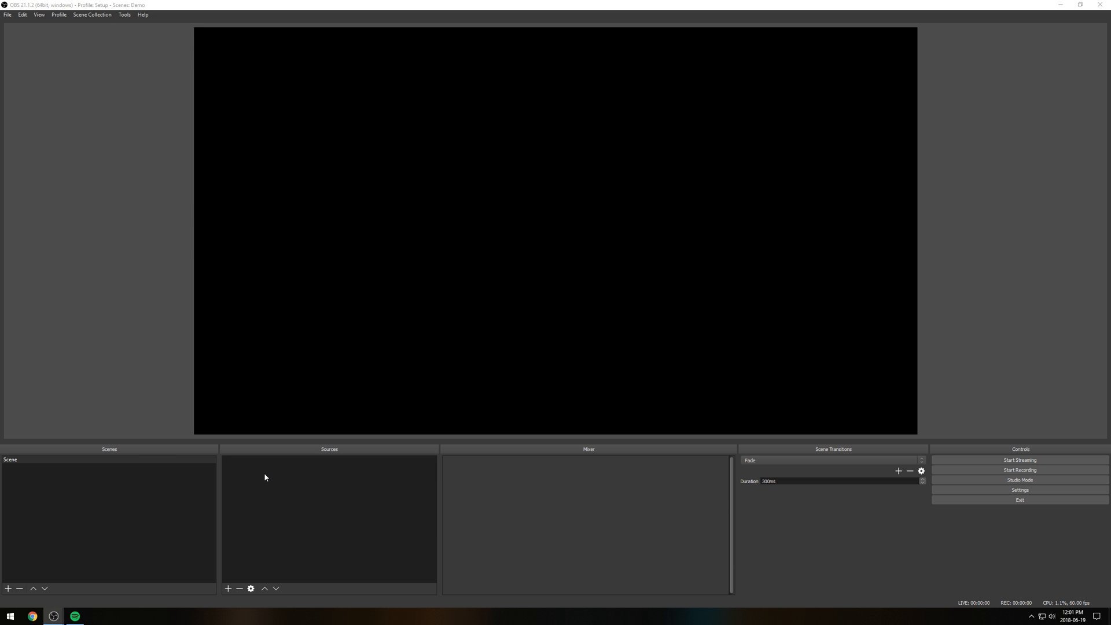
- Rename the default scene to Fullscreen and begin adding a video capture source
right_click(264, 477)
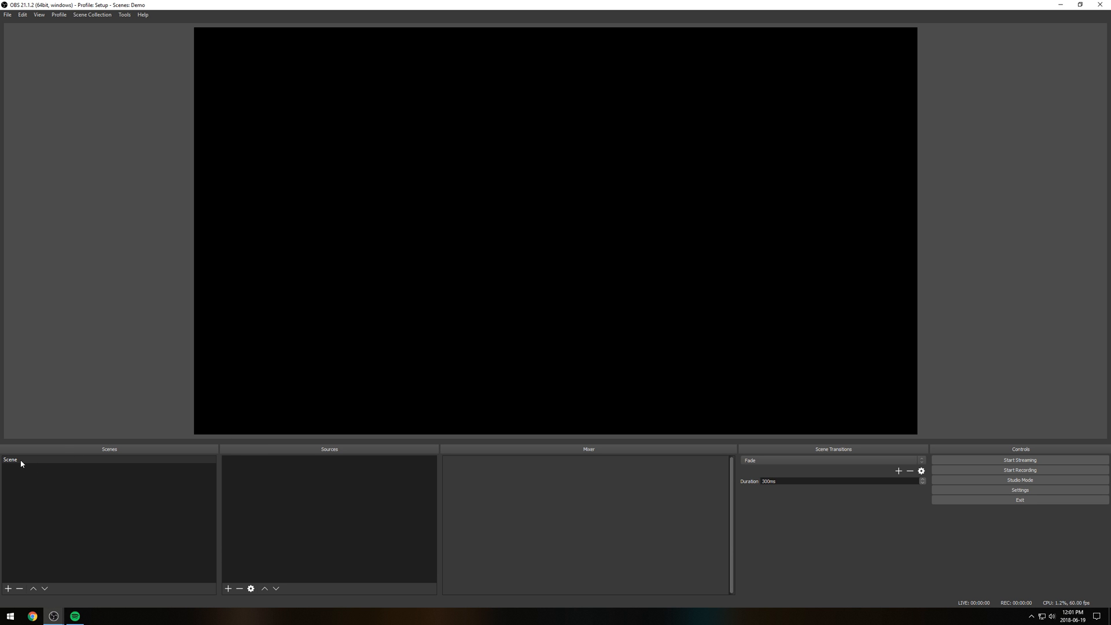
right_click(11, 459)
type("Fullscre")
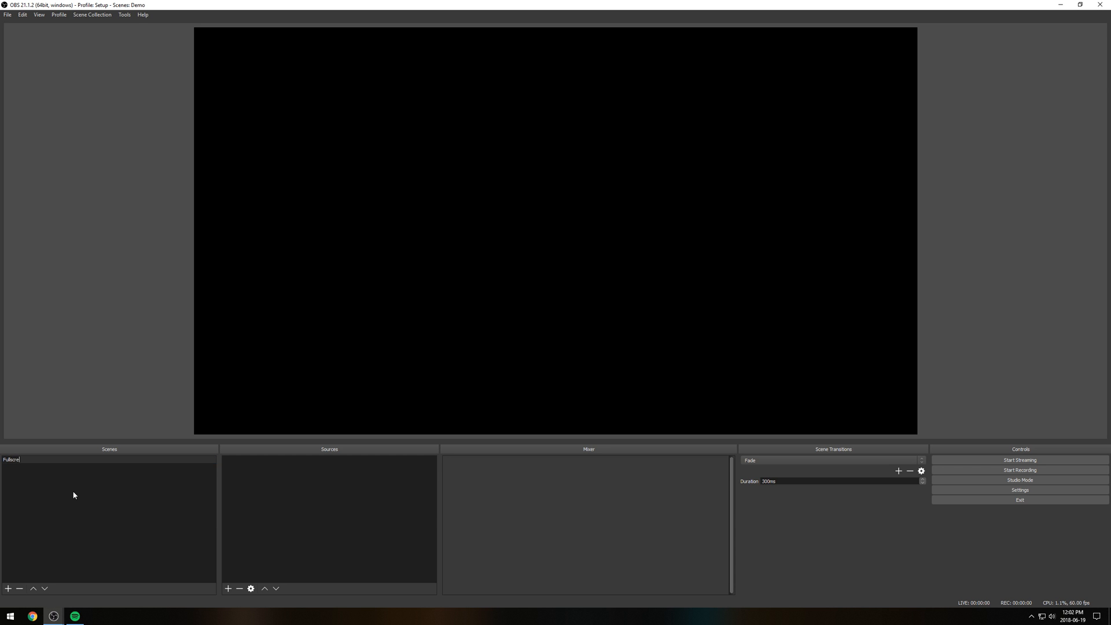
right_click(328, 521)
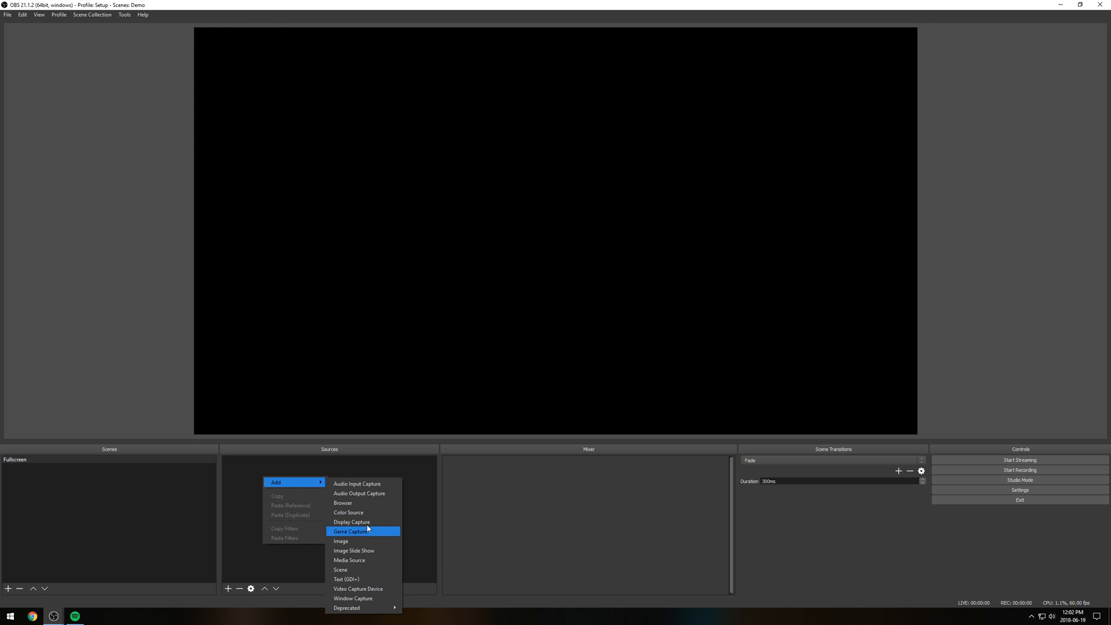
left_click(350, 531)
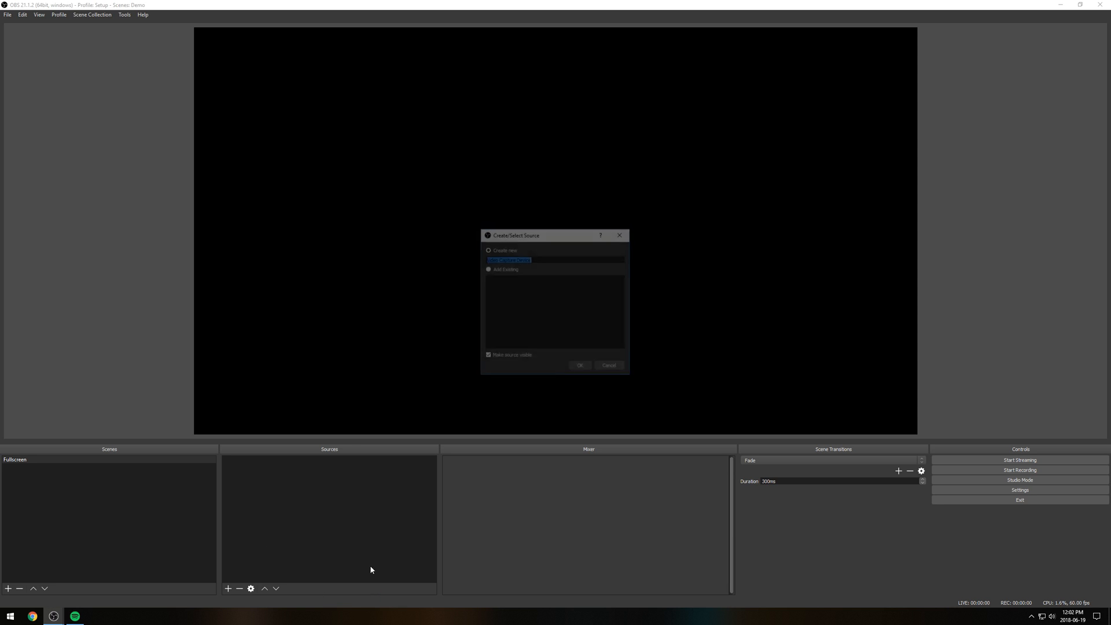
- Create a Capture Card source on the AVerMedia device with a custom resolution filling the canvas
type("Cap")
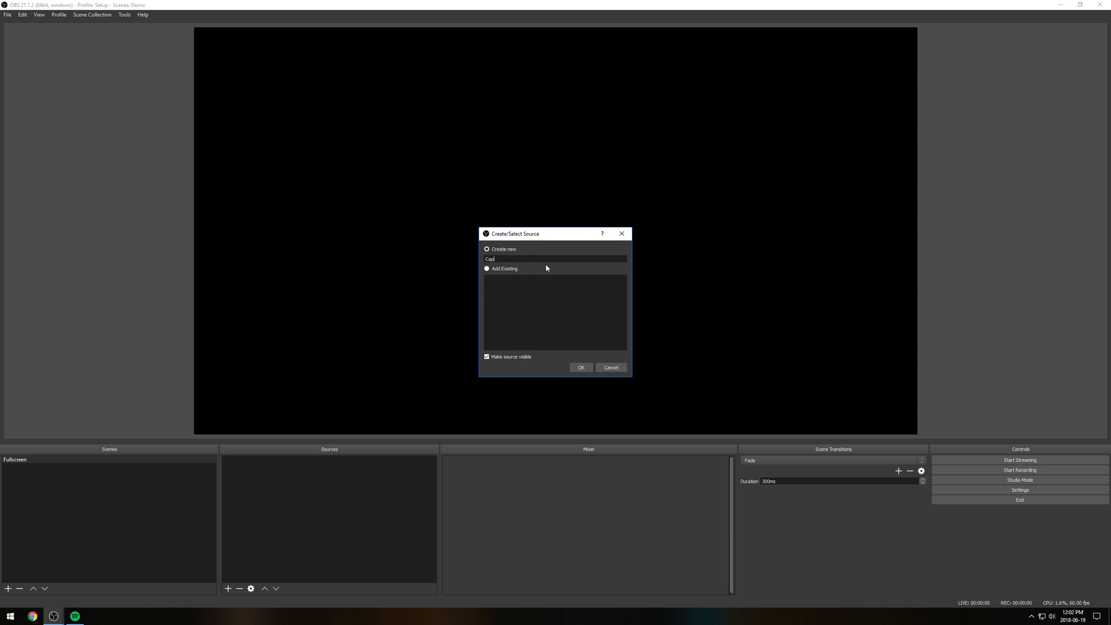
left_click(580, 367)
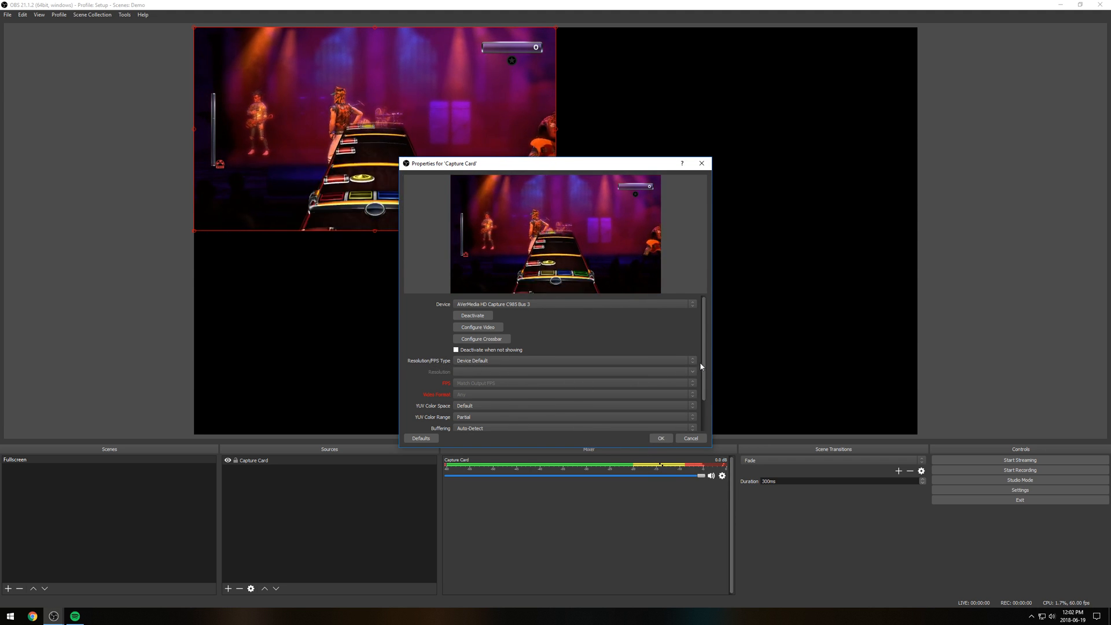
left_click(692, 372)
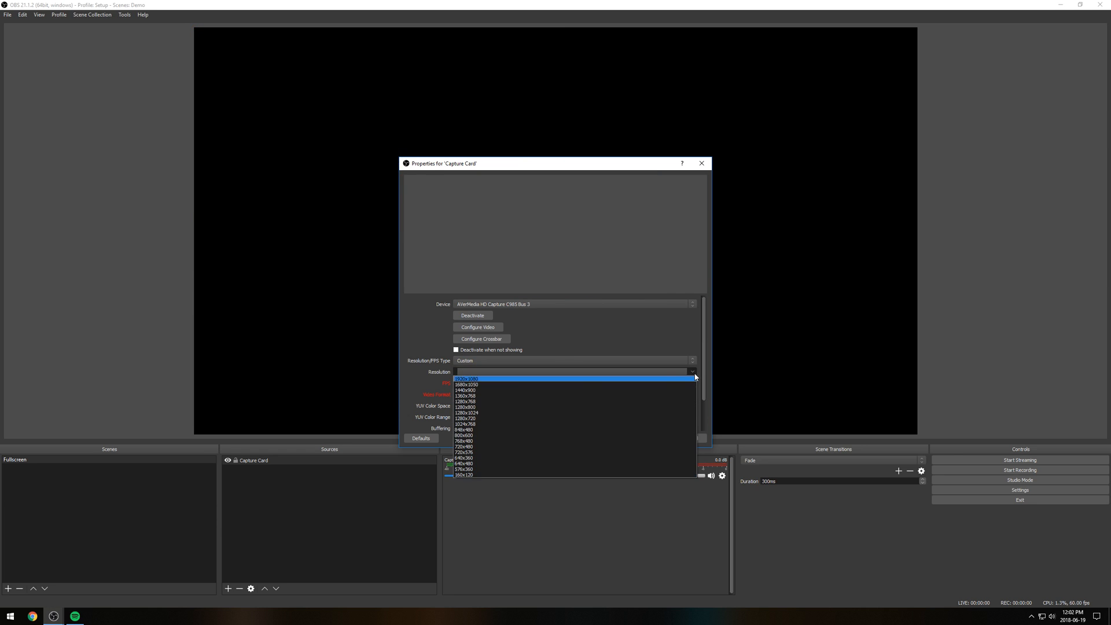
left_click(465, 377)
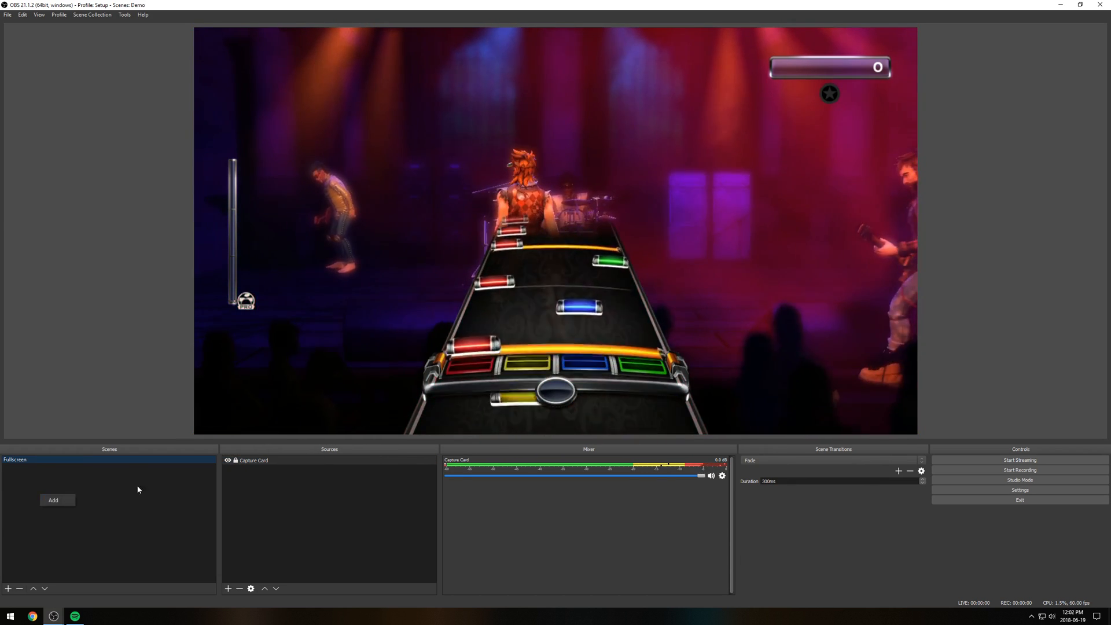
- Add a new scene named SC
left_click(52, 501)
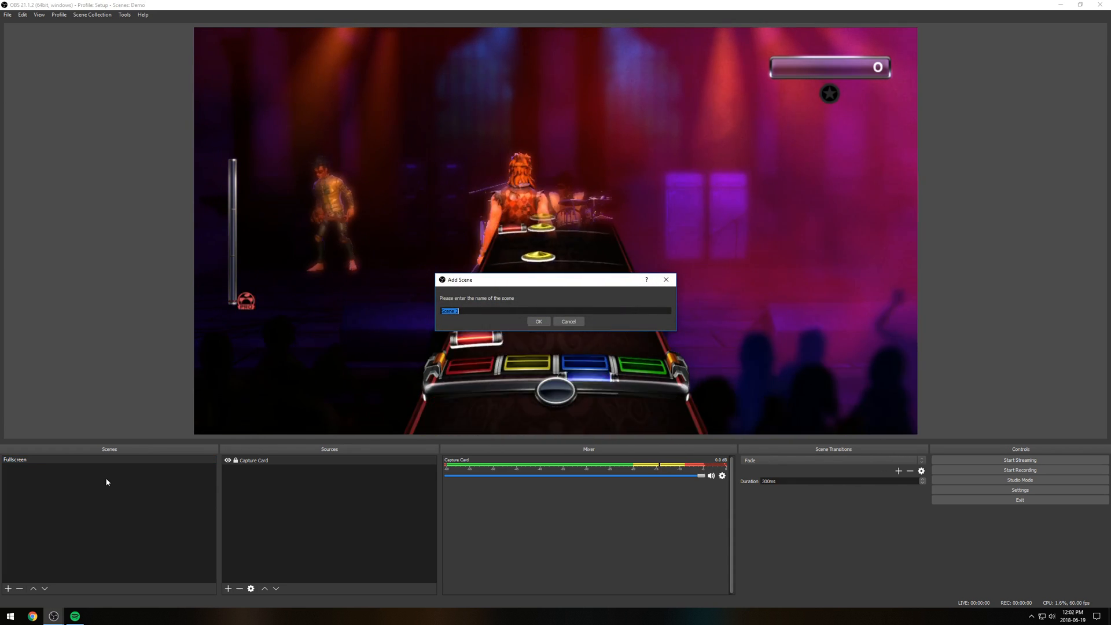
type("S")
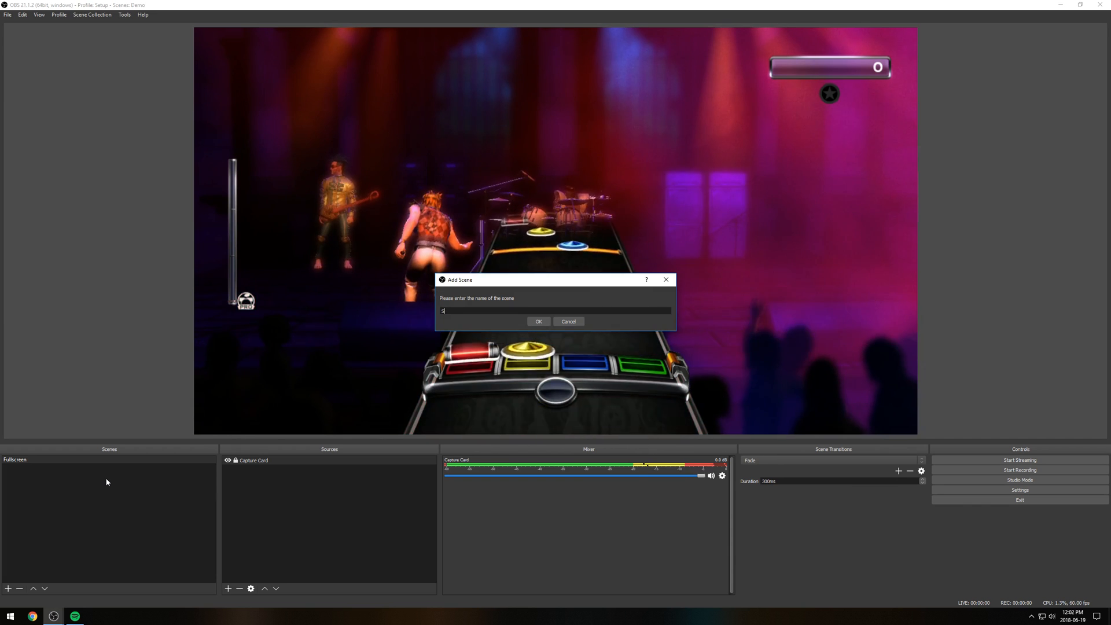
type("c")
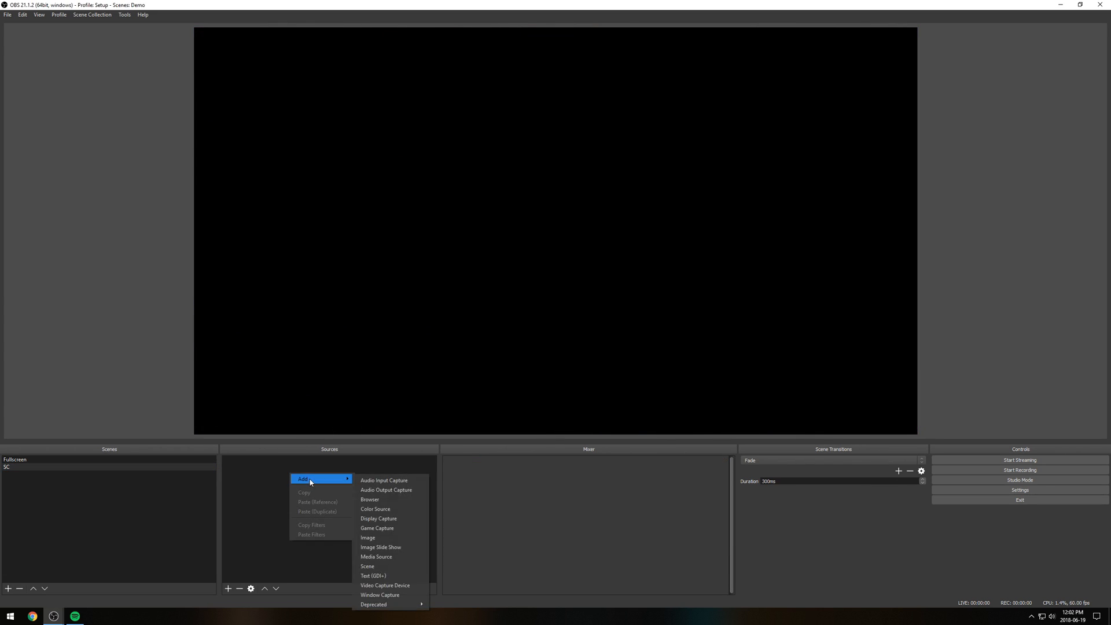
- Add a video capture source named webcam using the Logitech BRIO camera
left_click(384, 586)
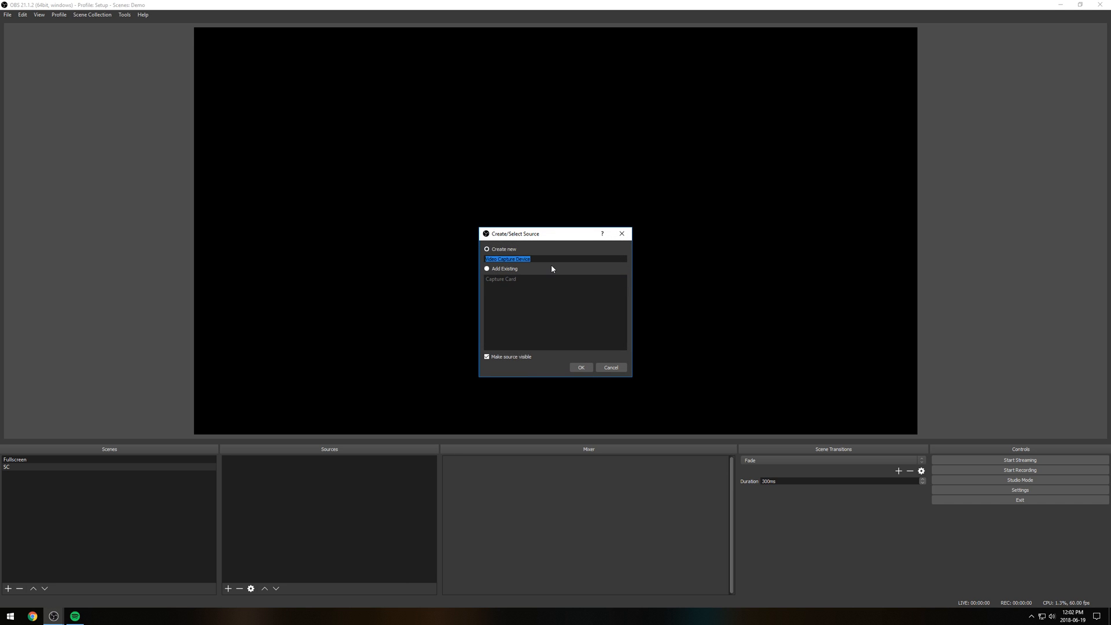
type("web")
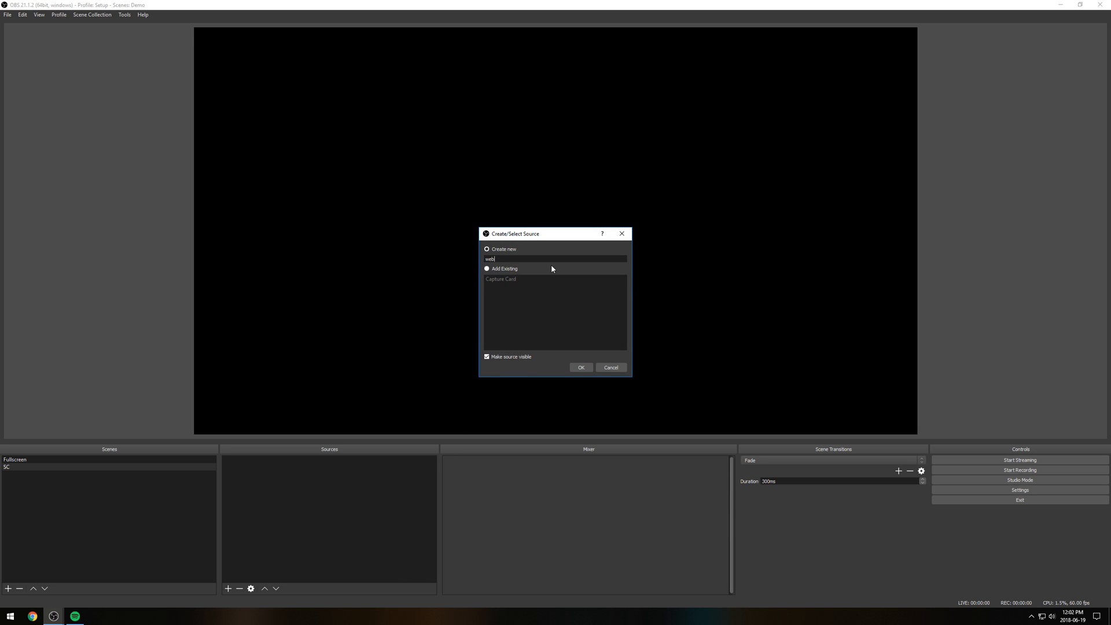
left_click(580, 367)
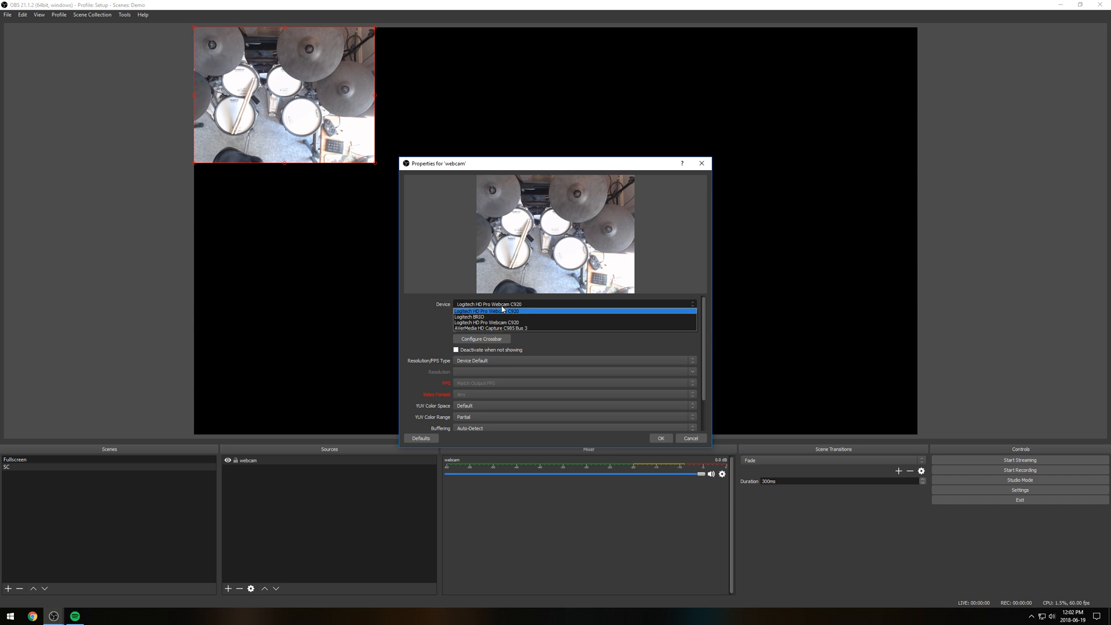
left_click(469, 318)
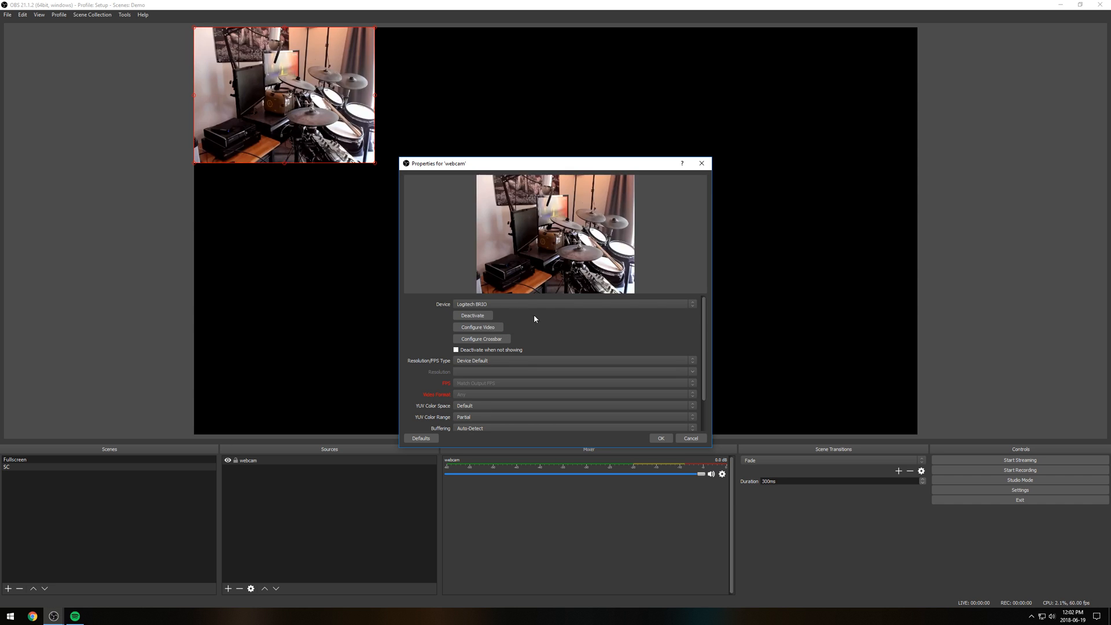
mouse_move(697, 365)
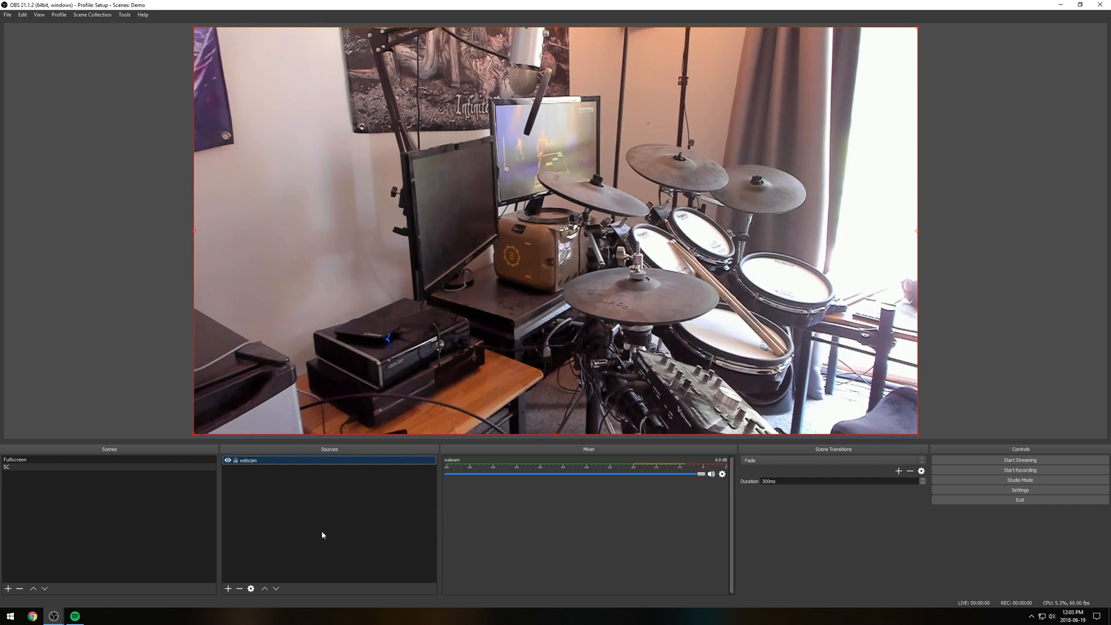
left_click(7, 466)
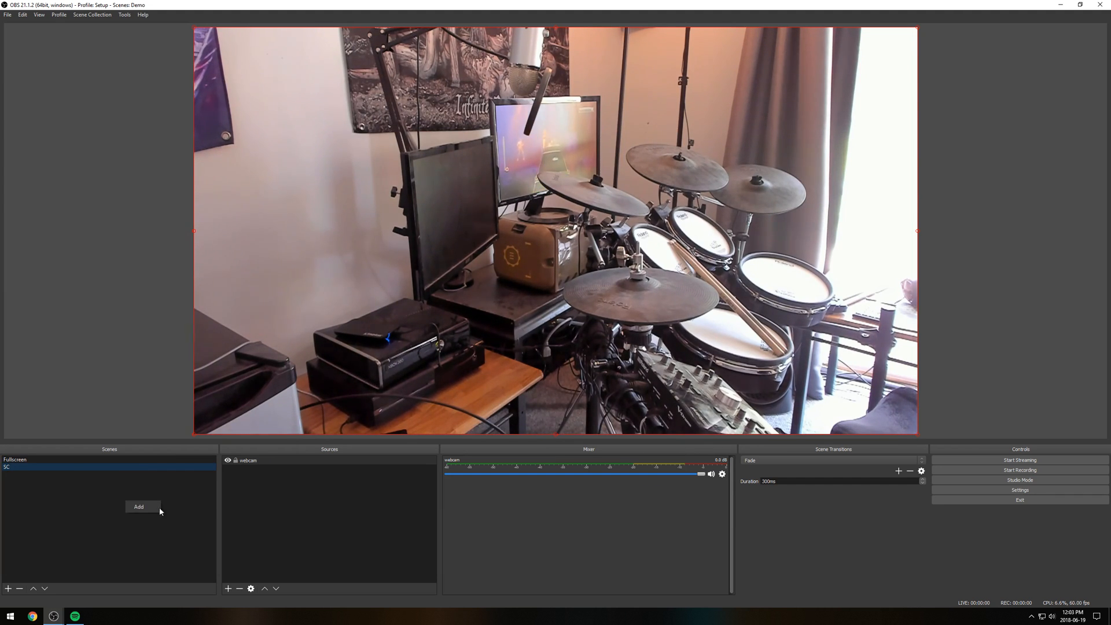
- Add two empty scenes named Highway and Score
left_click(139, 507)
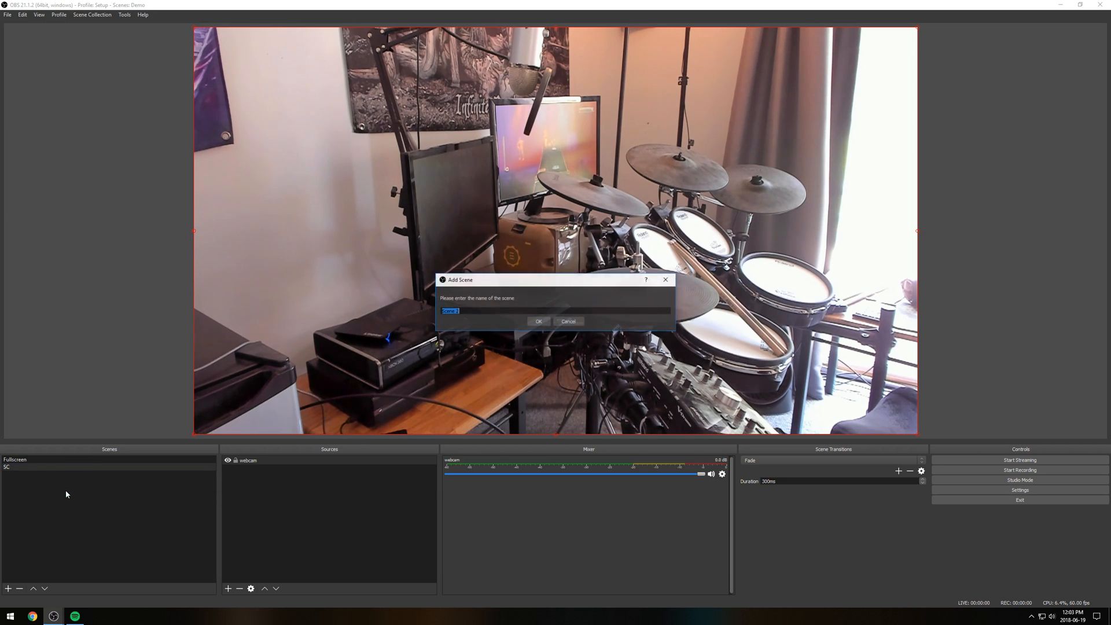
type("Highway")
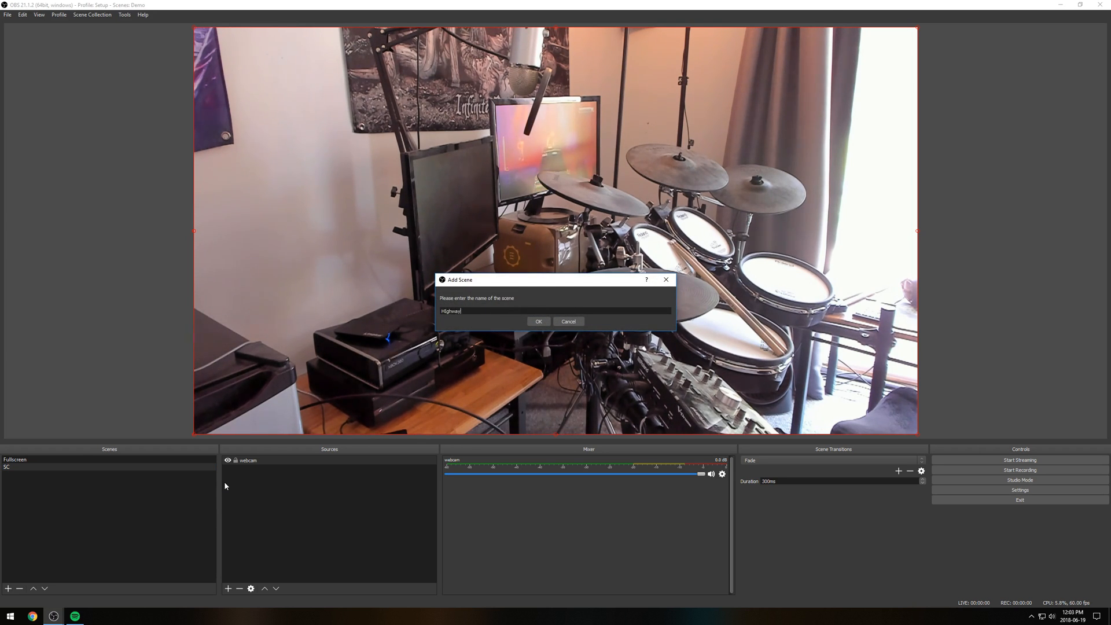
left_click(538, 320)
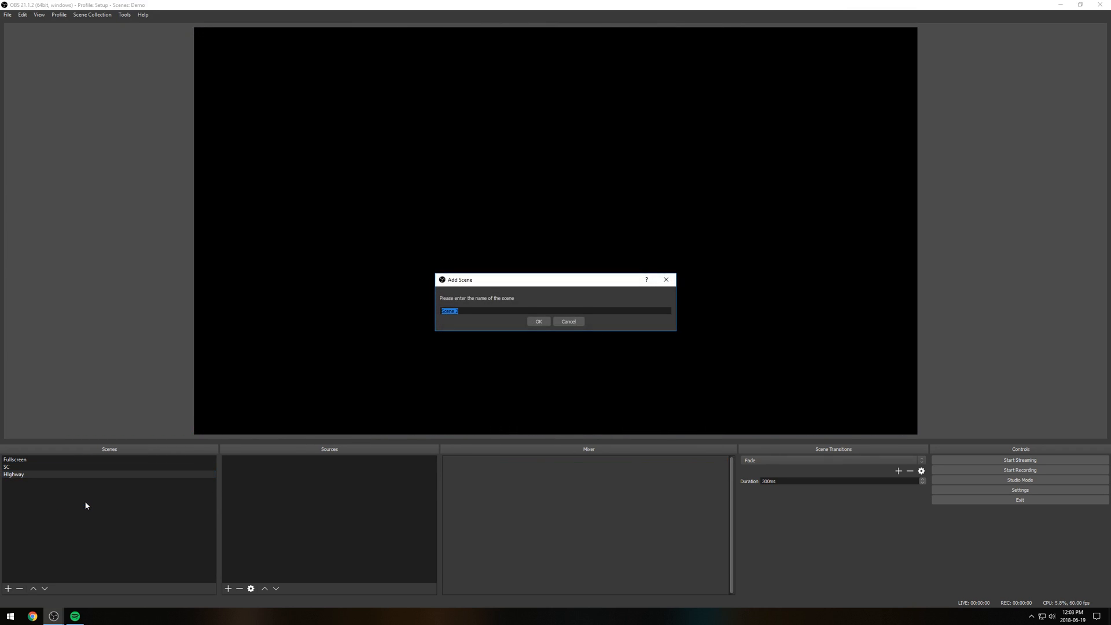
left_click(538, 321)
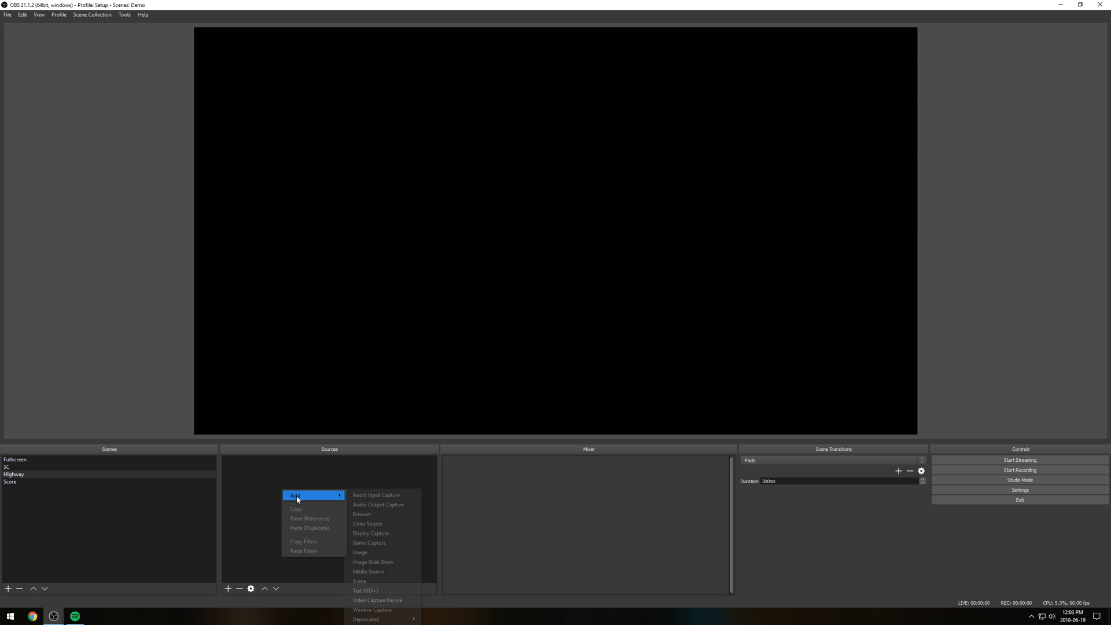
- Reuse the existing Capture Card source in Highway and Score, stretched to fill the canvas
left_click(377, 601)
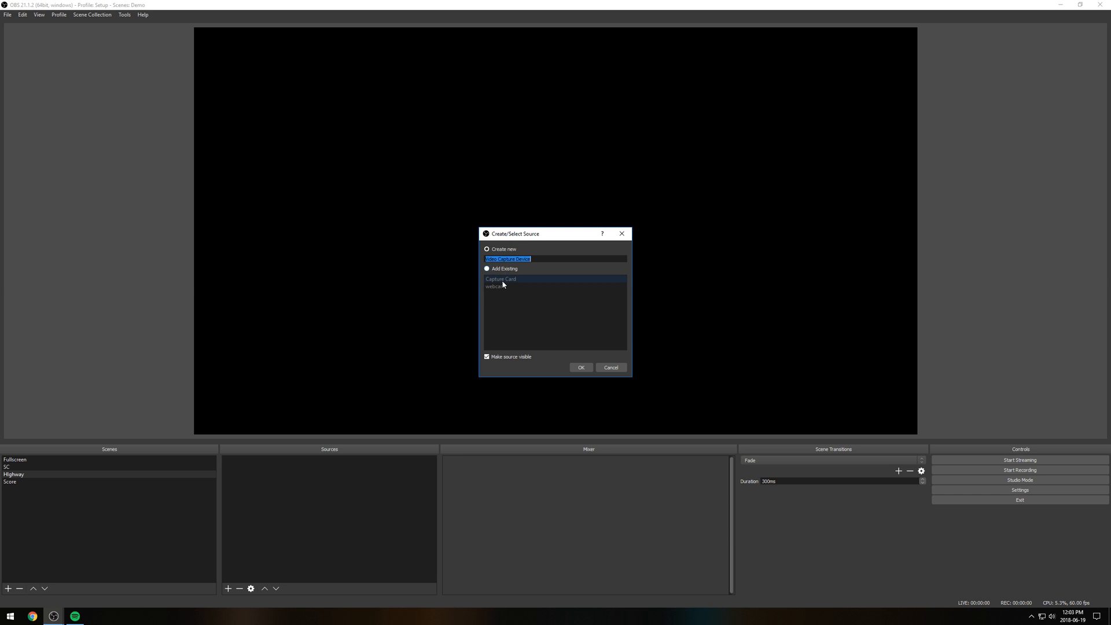
left_click(580, 367)
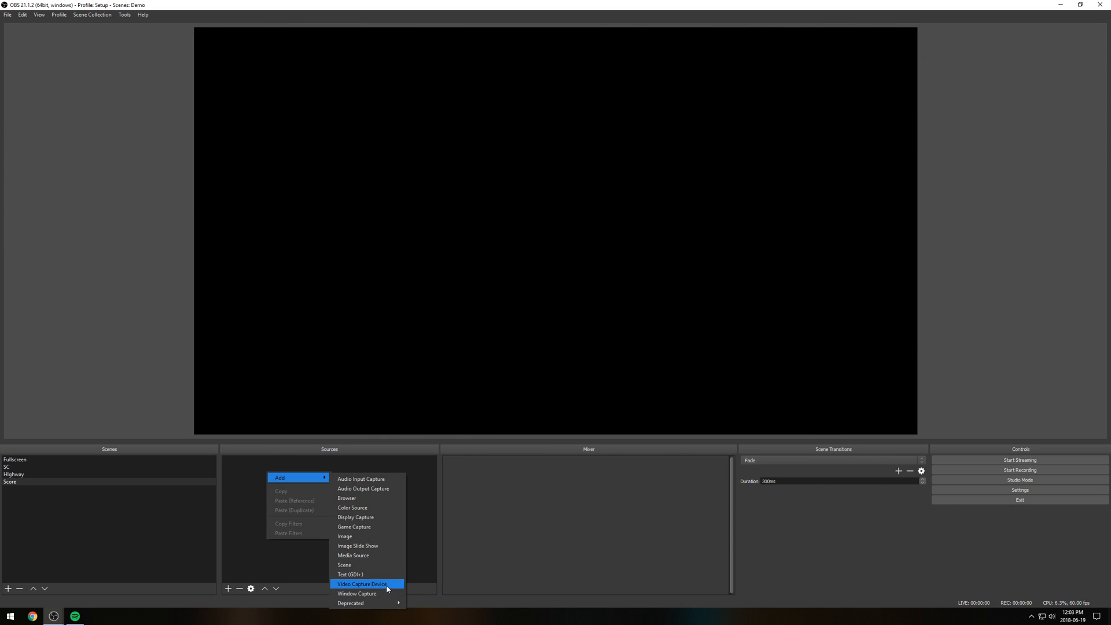
left_click(362, 583)
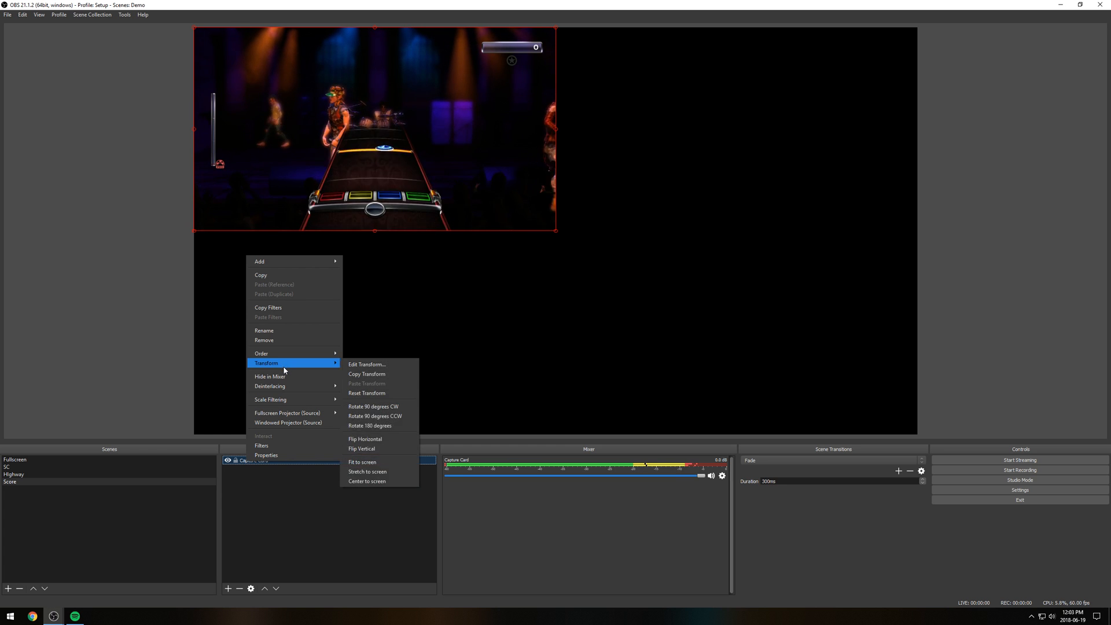
left_click(363, 462)
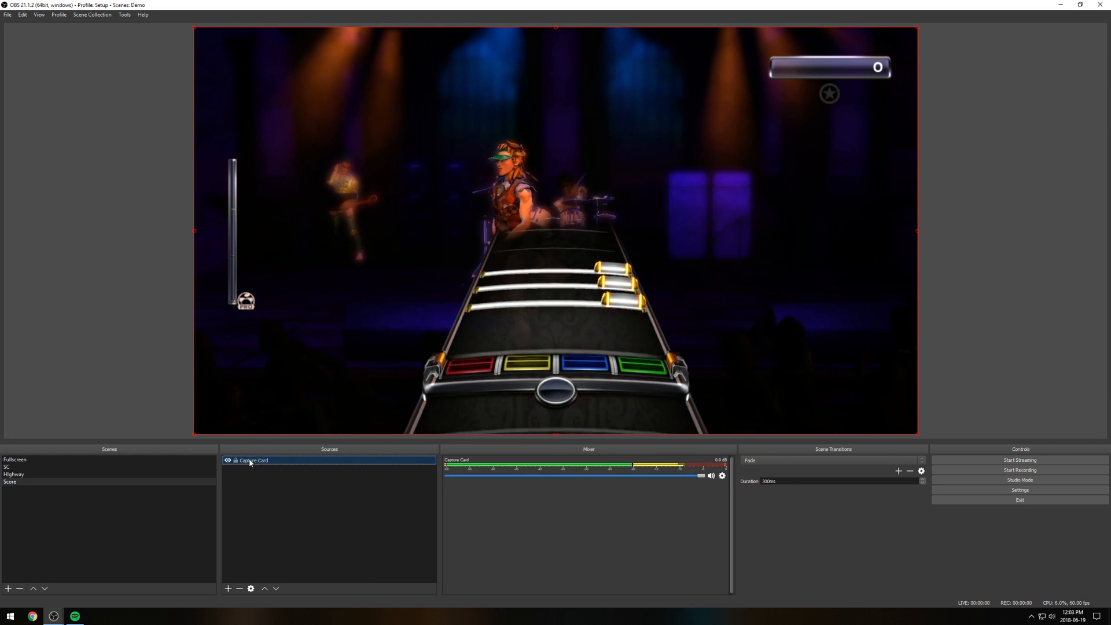
right_click(12, 474)
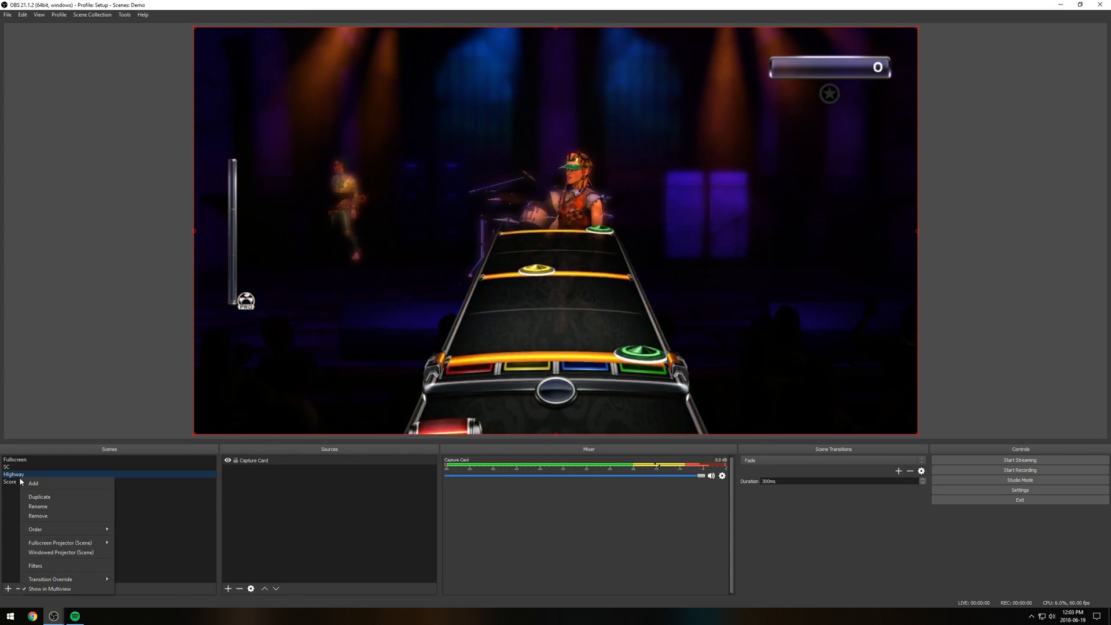
- Add an Image Mask/Blend filter with the default name to the Highway scene
left_click(35, 566)
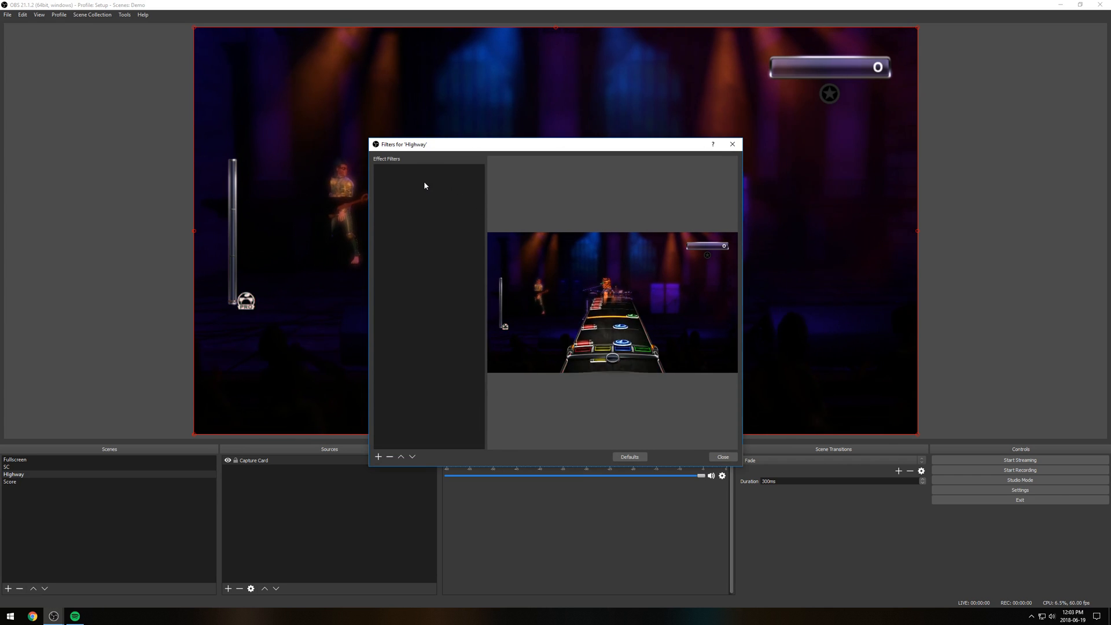
mouse_move(400, 188)
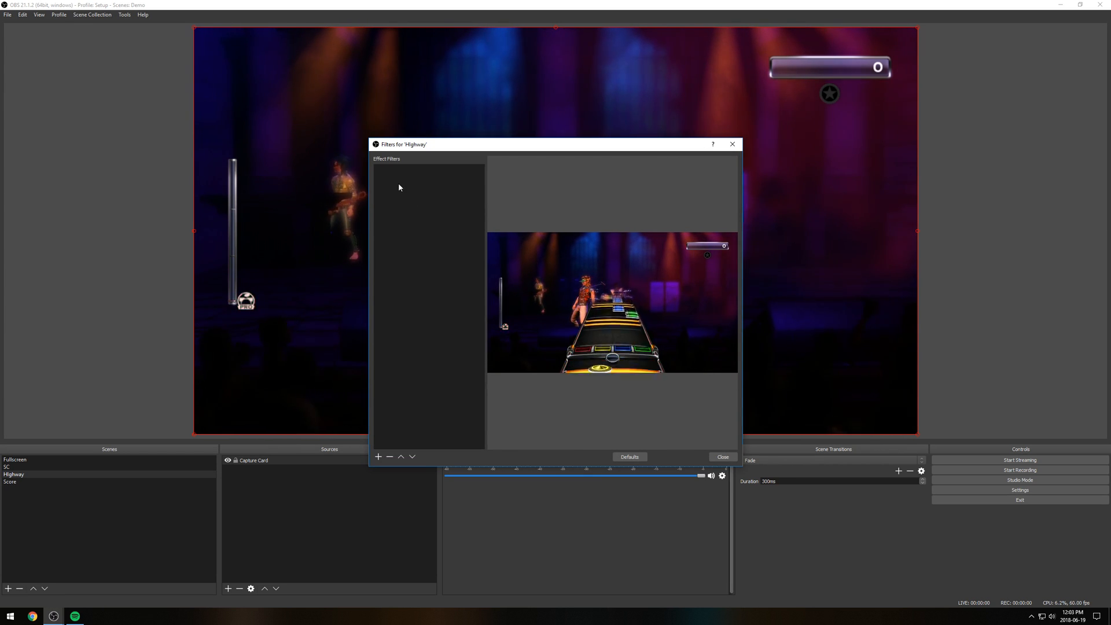
left_click(377, 456)
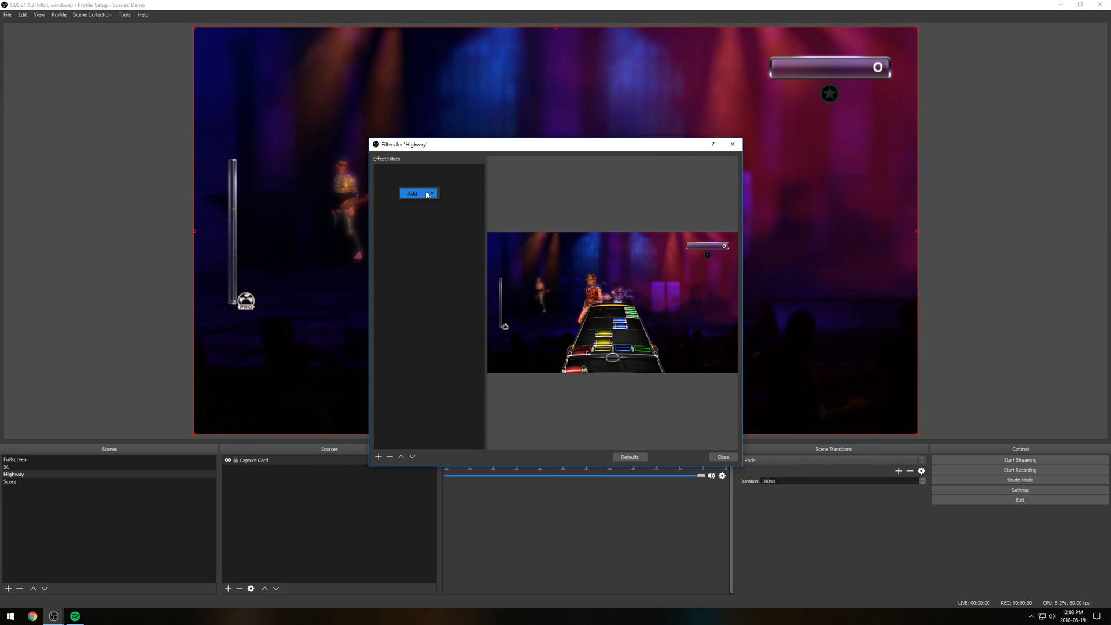
left_click(413, 194)
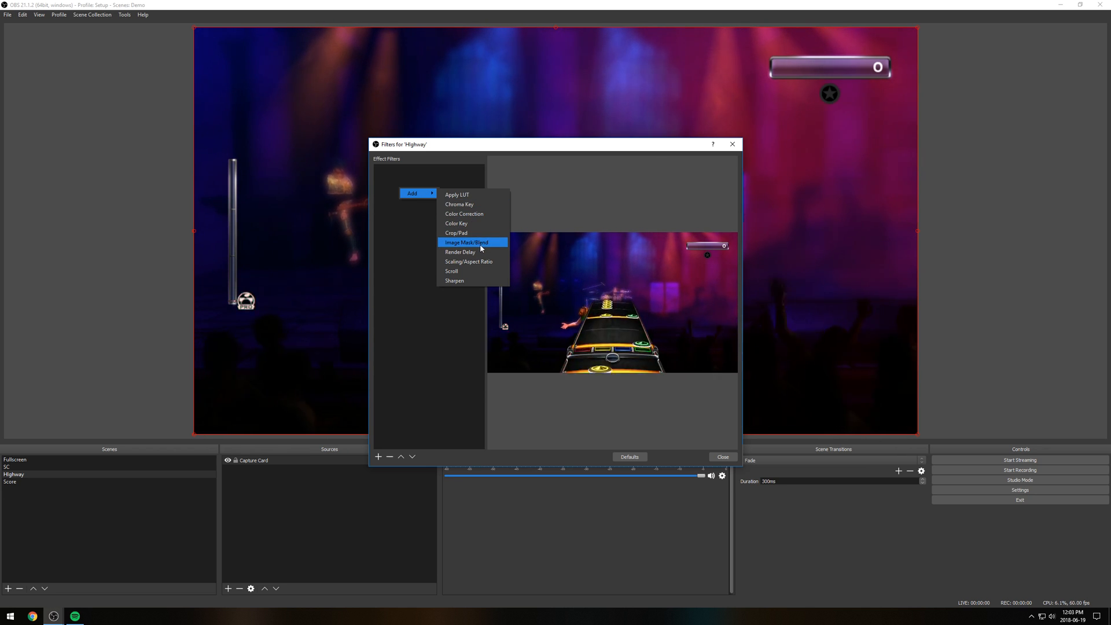
left_click(466, 242)
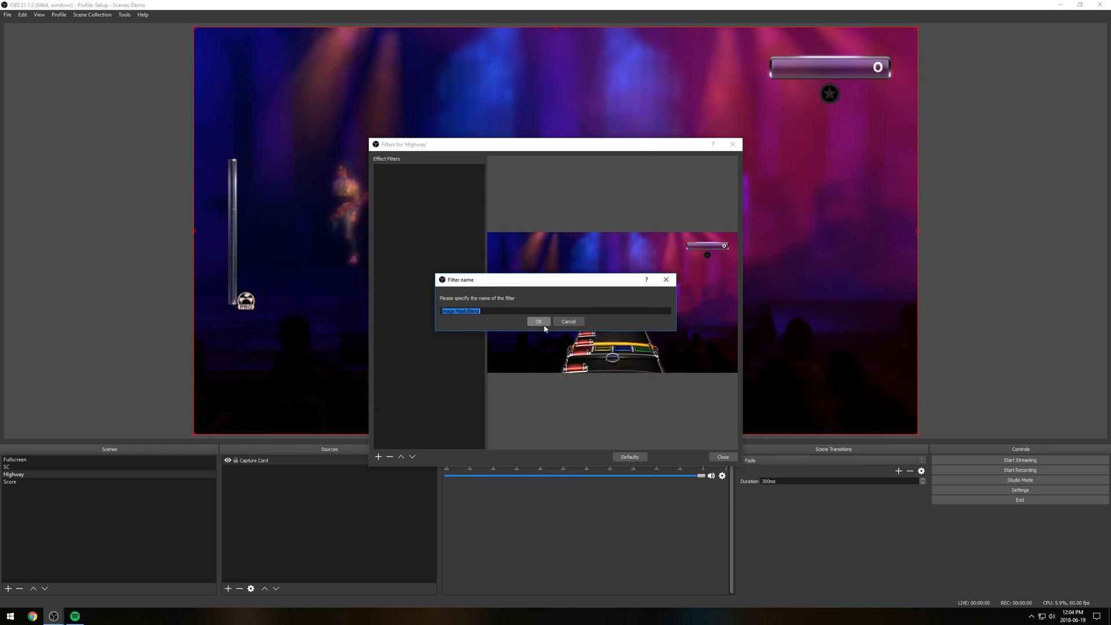
left_click(538, 322)
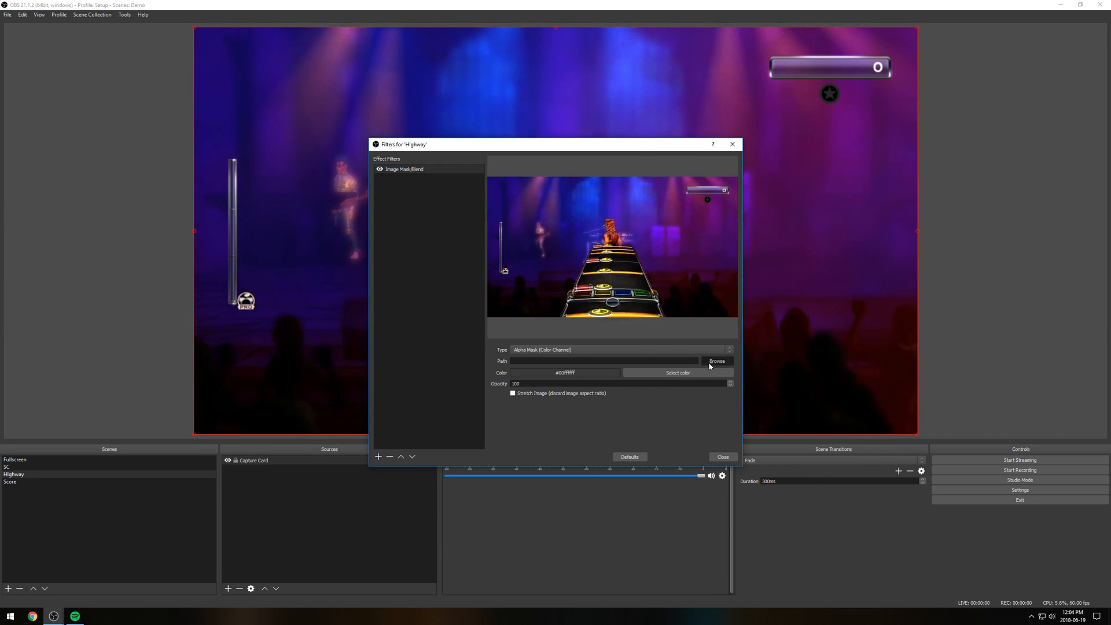
- Load the highway-shaped mask image so only the note highway shows
left_click(716, 361)
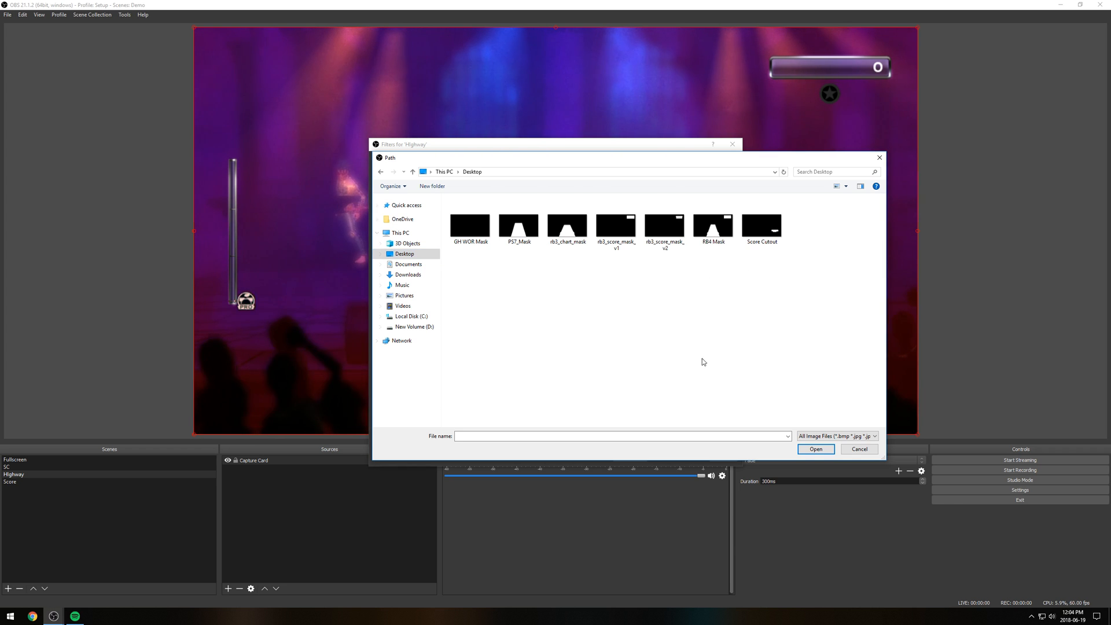
left_click(567, 223)
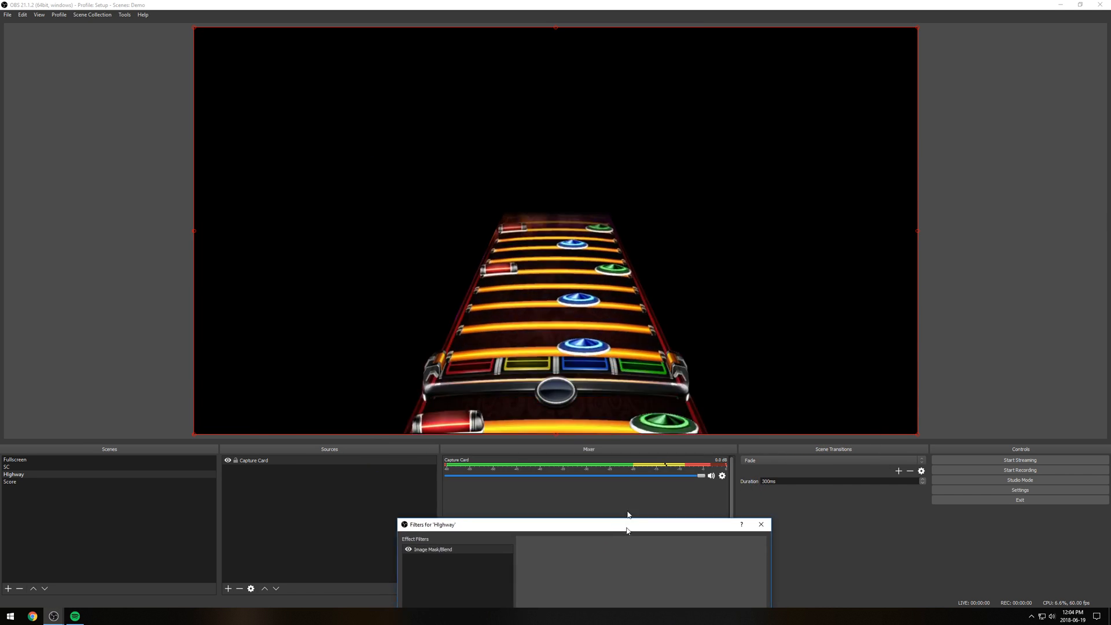
left_click(761, 524)
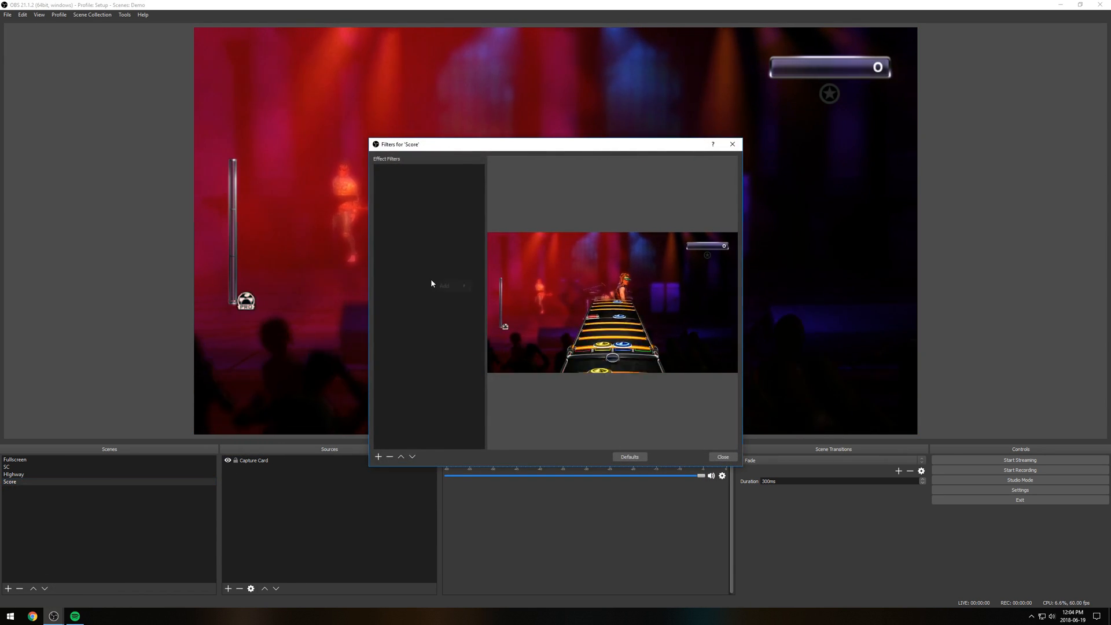
- Add an Image Mask/Blend filter to Score using rb3_score_mask_v2.png
left_click(377, 456)
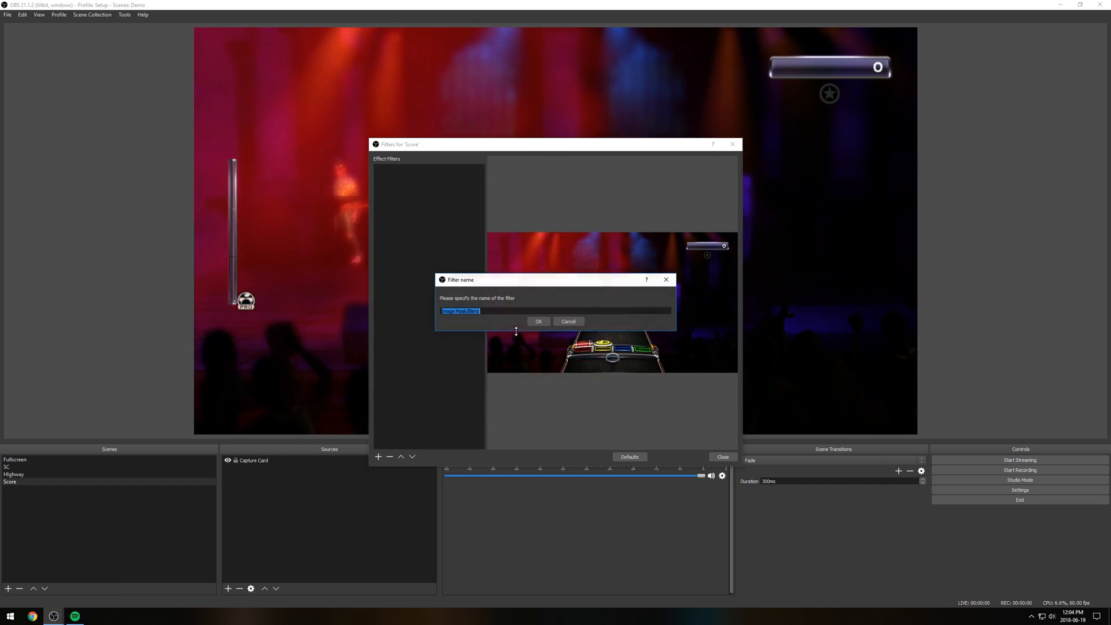
left_click(538, 321)
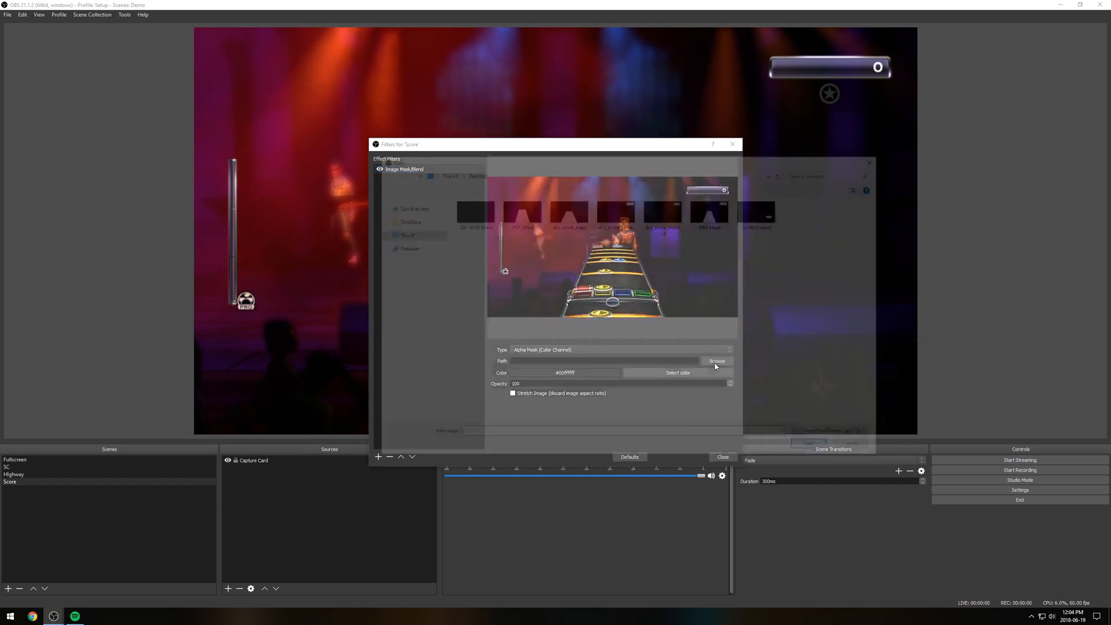
left_click(715, 361)
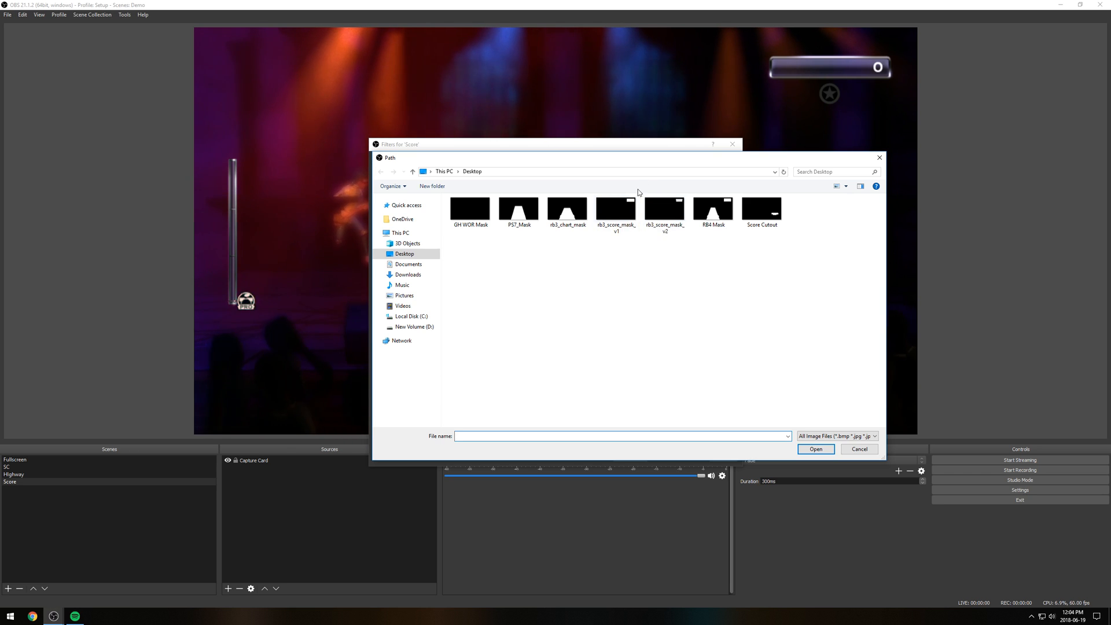
left_click(817, 449)
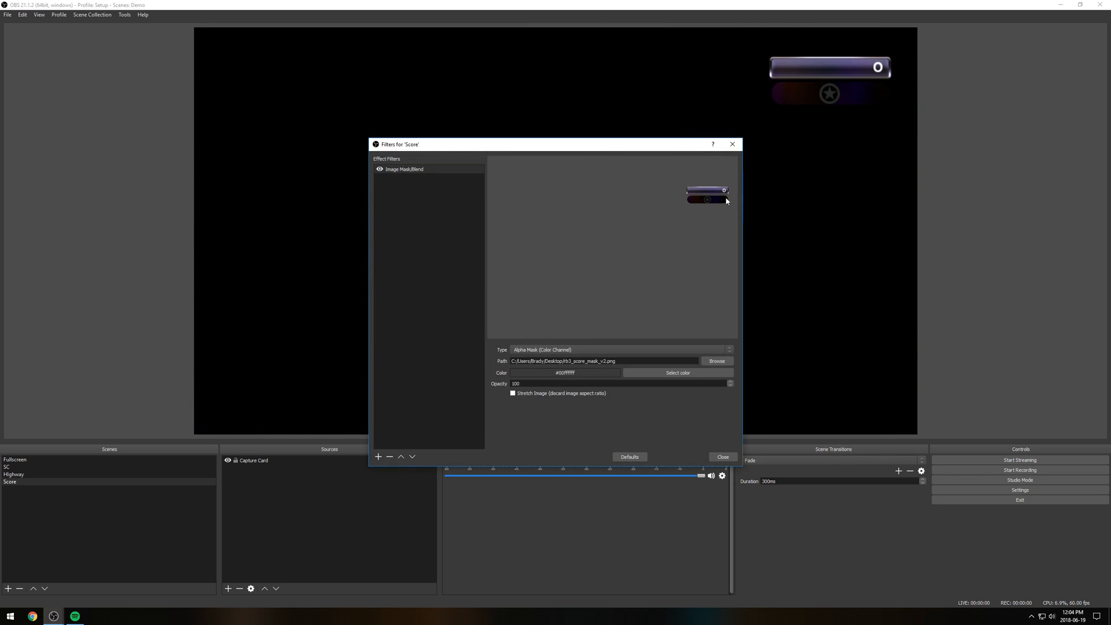
left_click(723, 456)
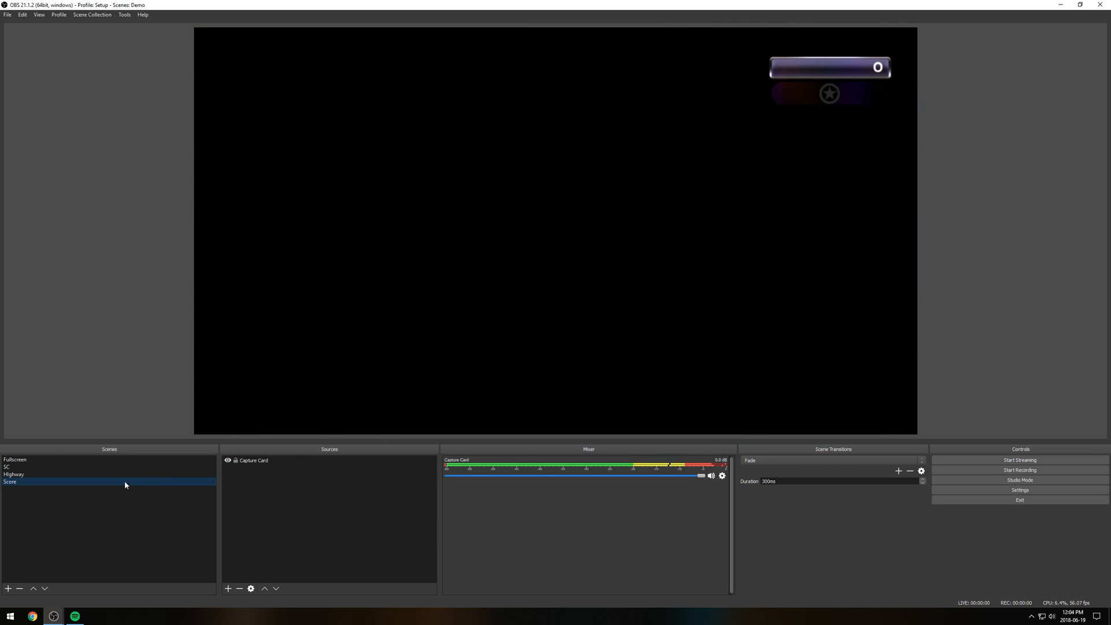
mouse_move(37, 499)
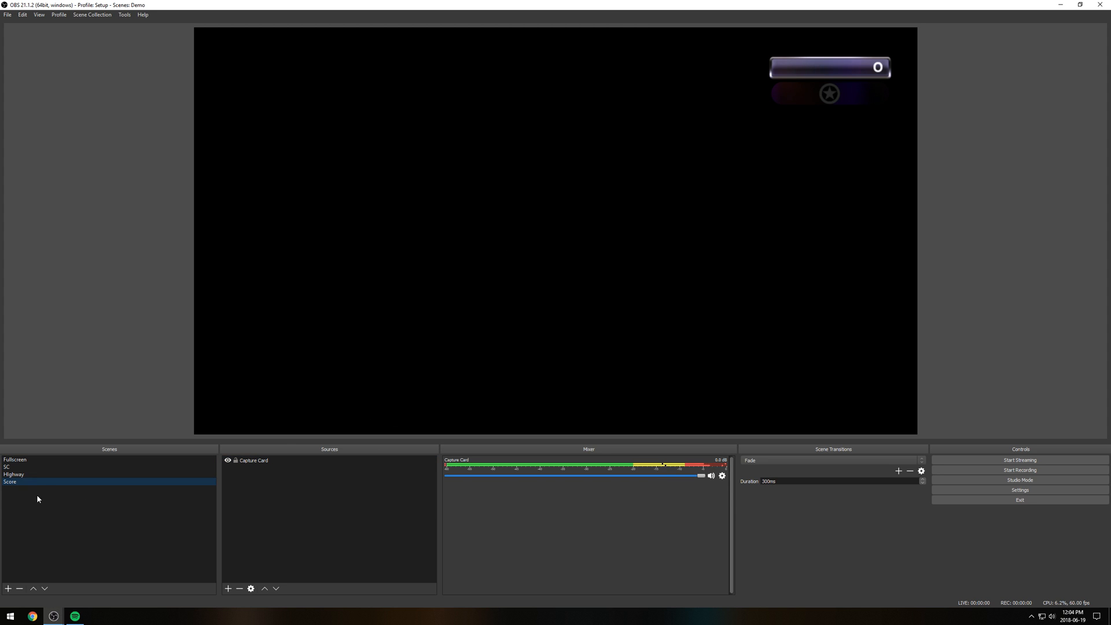
- Preview the masked Highway scene and switch to the SC scene
left_click(11, 482)
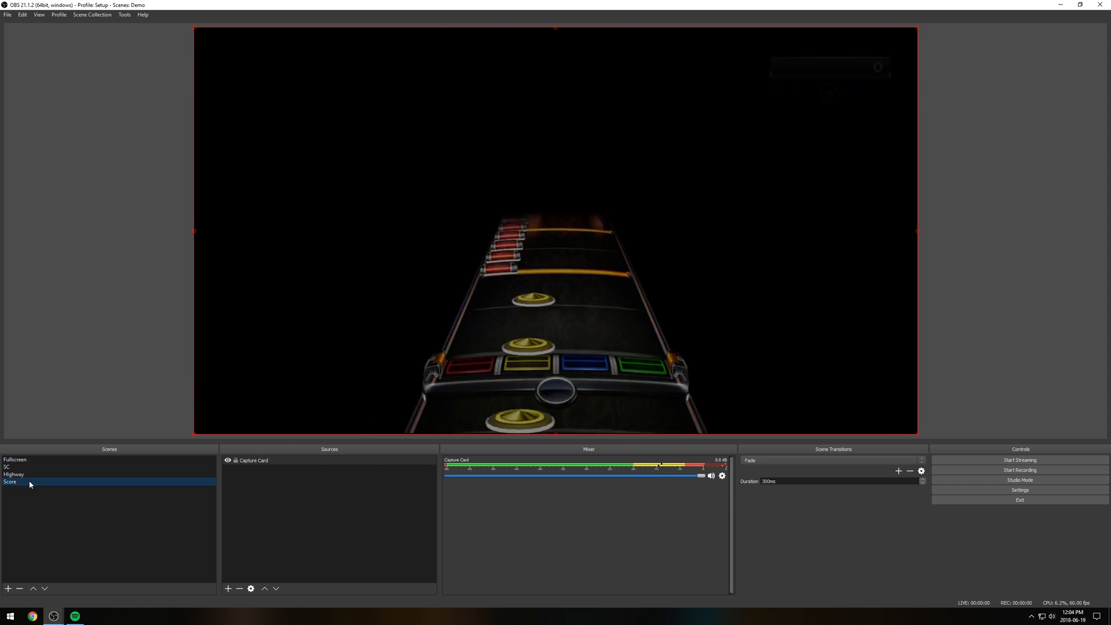
left_click(7, 466)
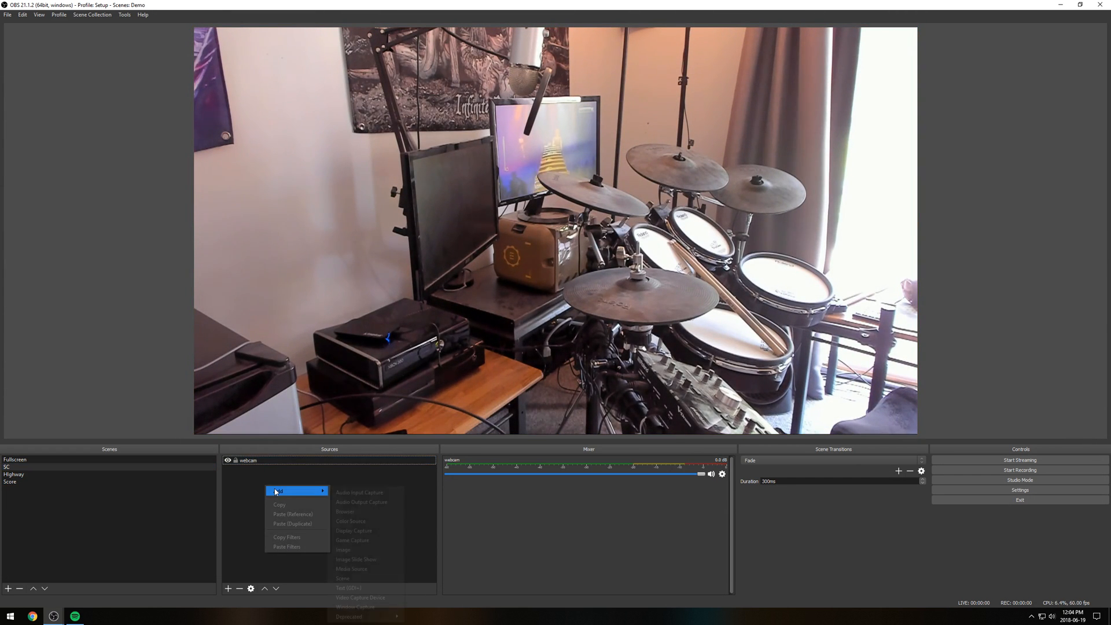
mouse_move(367, 579)
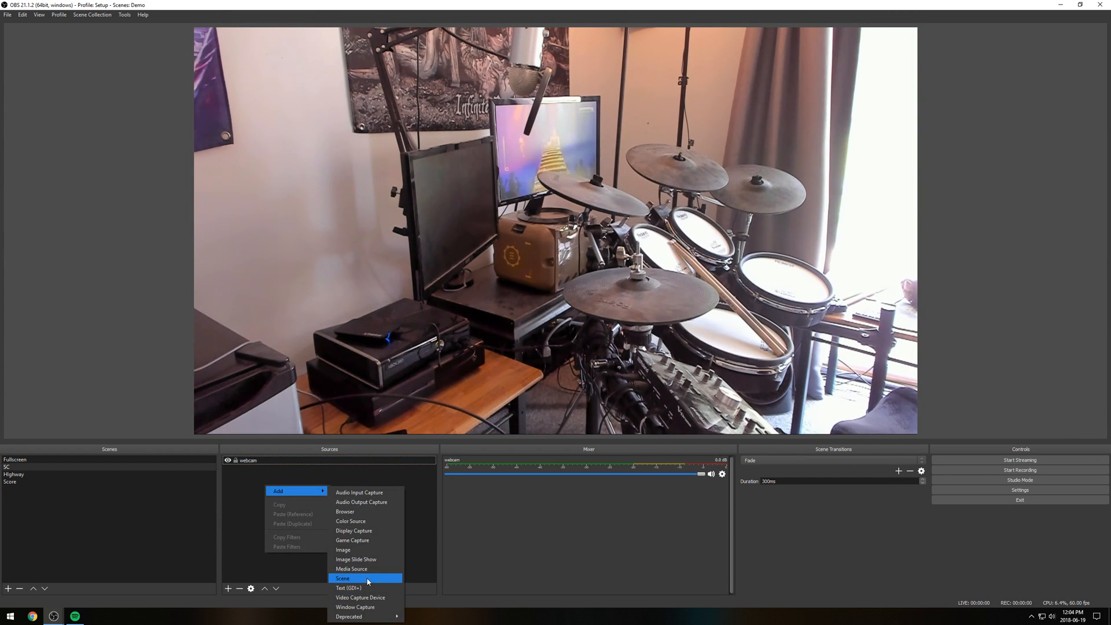
- Add the existing Highway and Score scenes as sources layered over the webcam in SC
left_click(343, 579)
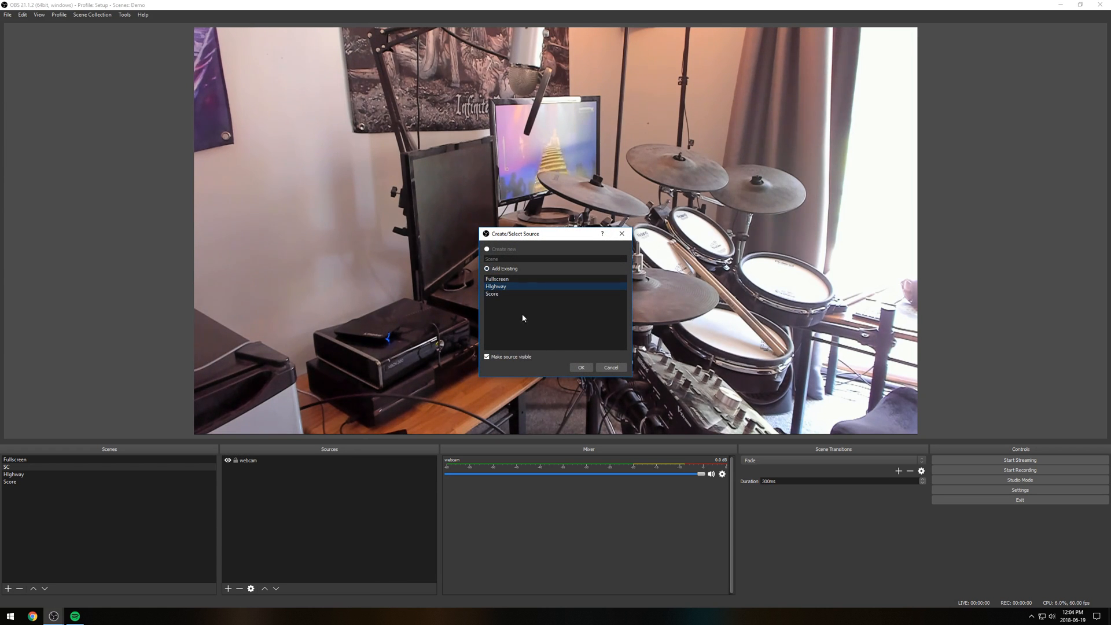
left_click(580, 367)
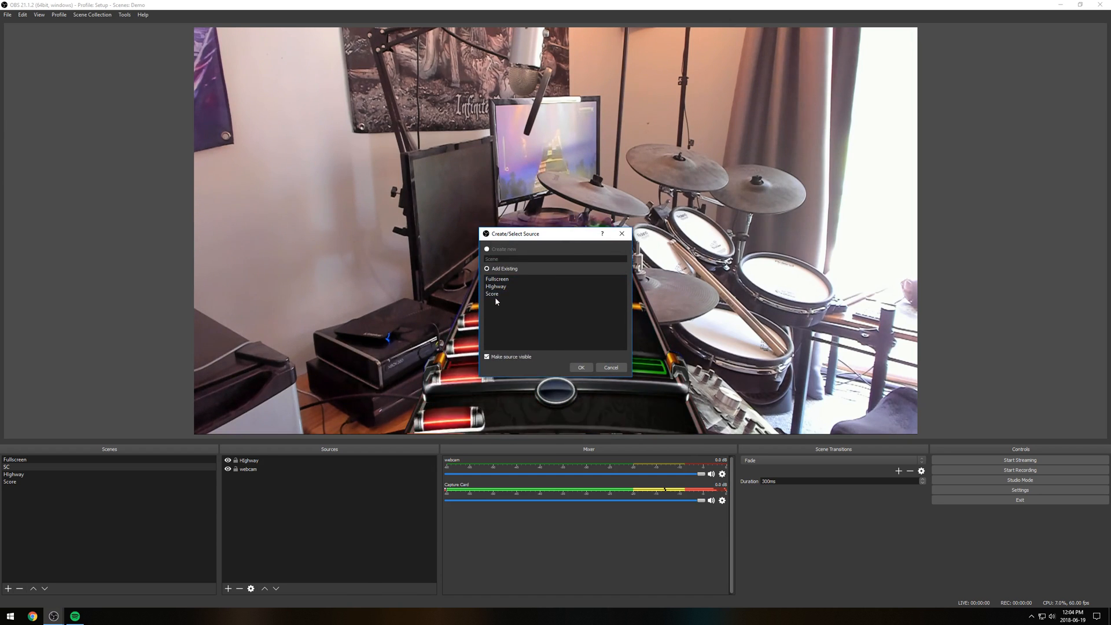
left_click(580, 367)
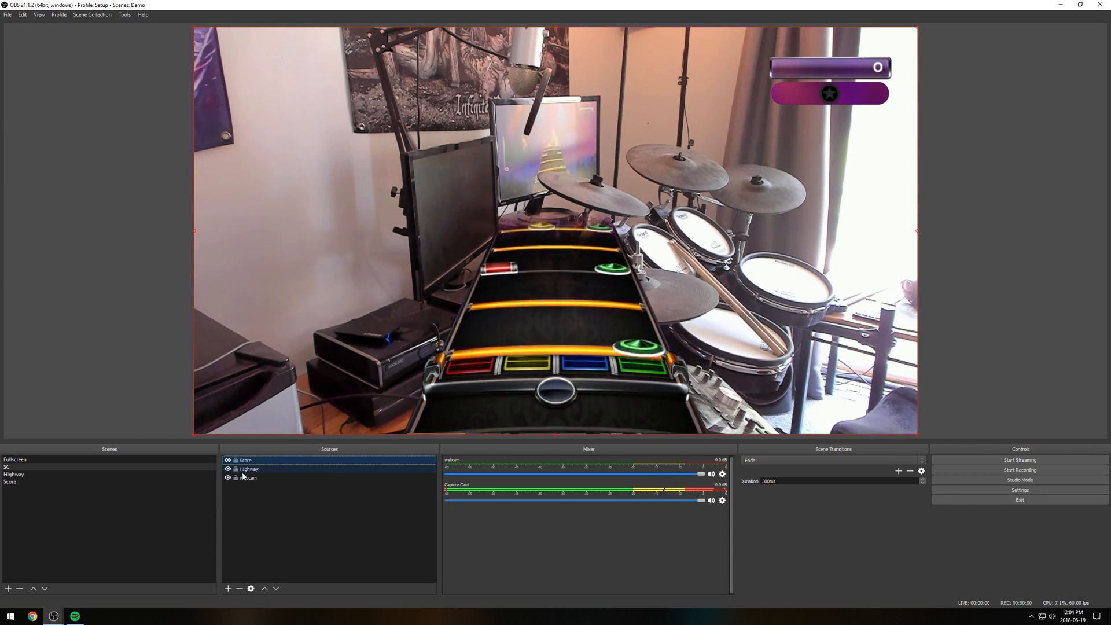
left_click(249, 469)
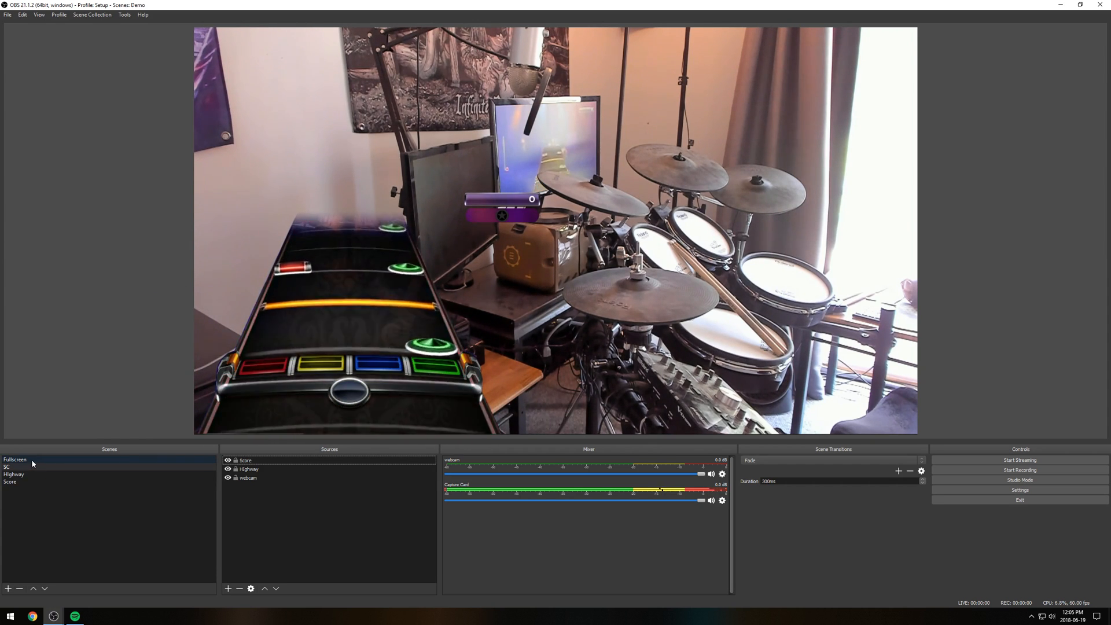
left_click(14, 460)
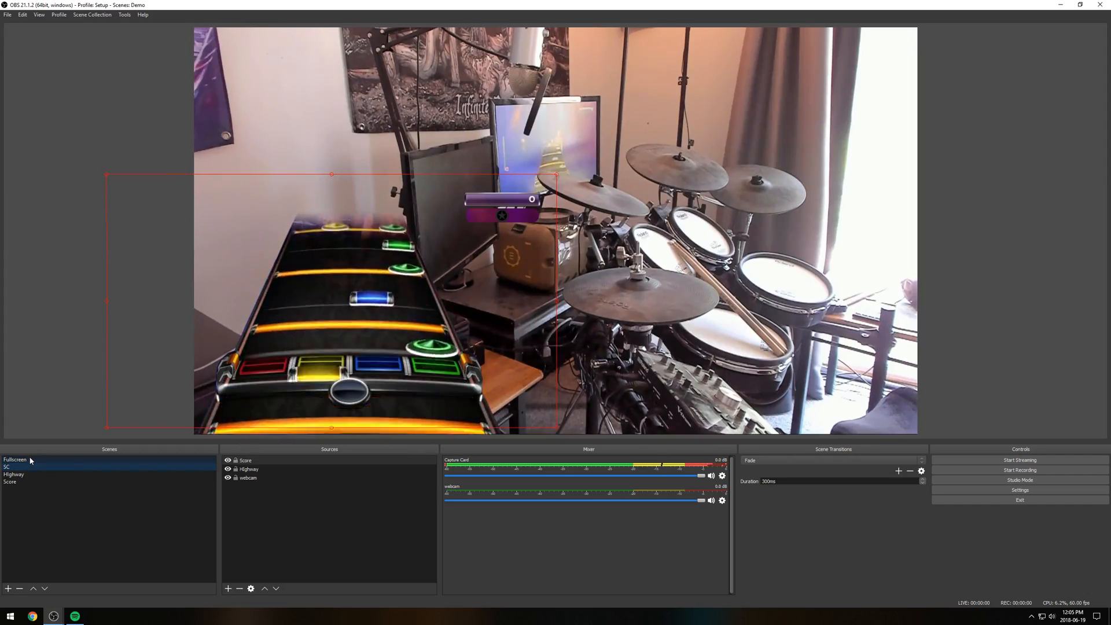
left_click(14, 459)
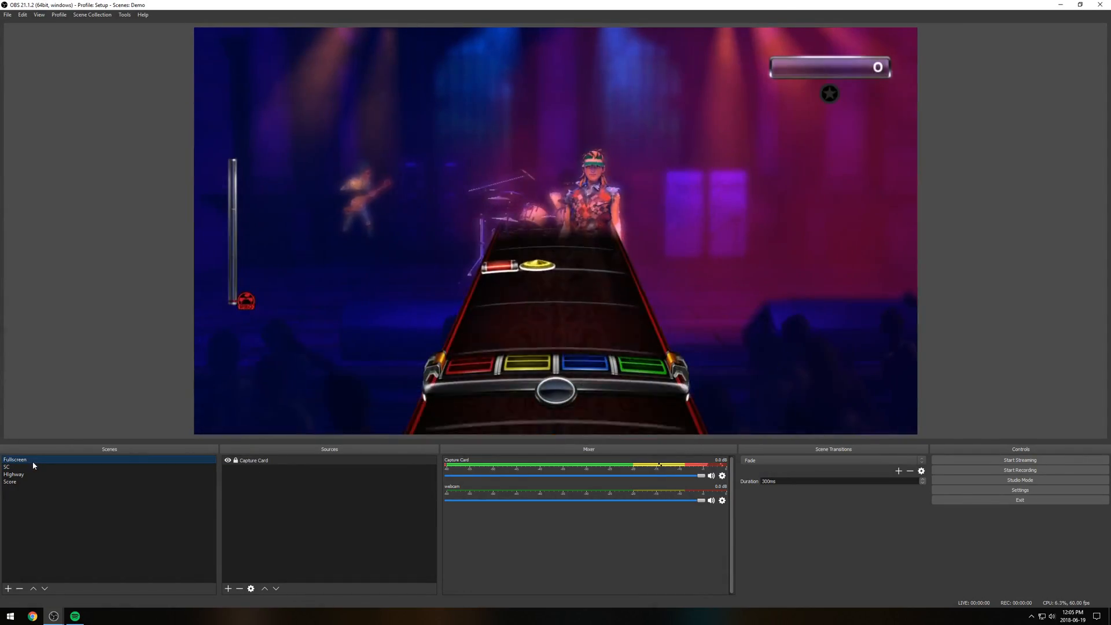
left_click(7, 467)
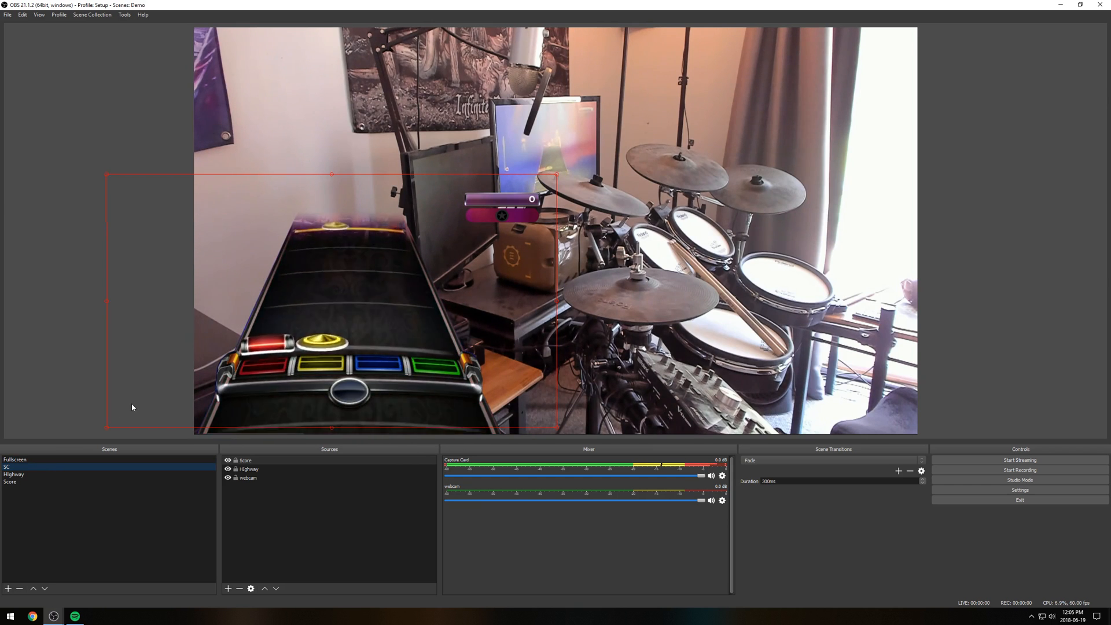